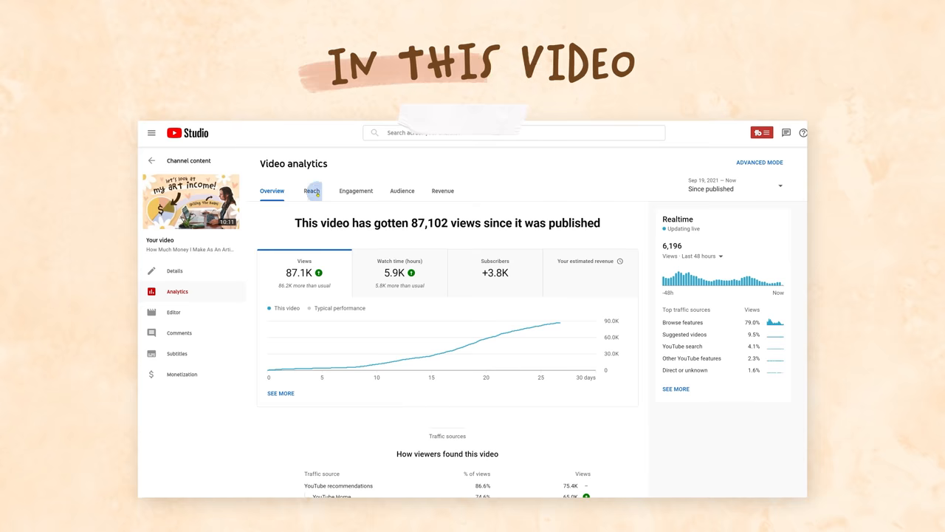
- Show the Partner Program application page with all eligibility requirements met
left_click(310, 190)
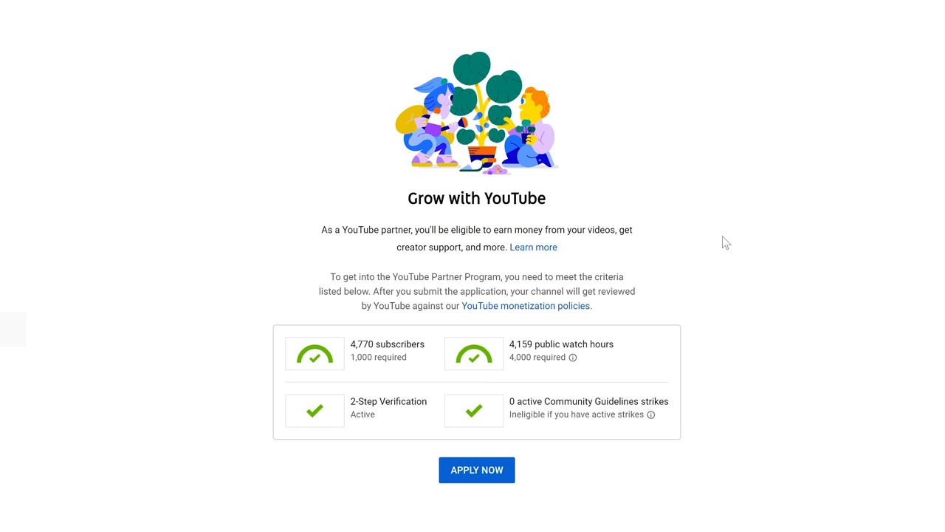
mouse_move(602, 364)
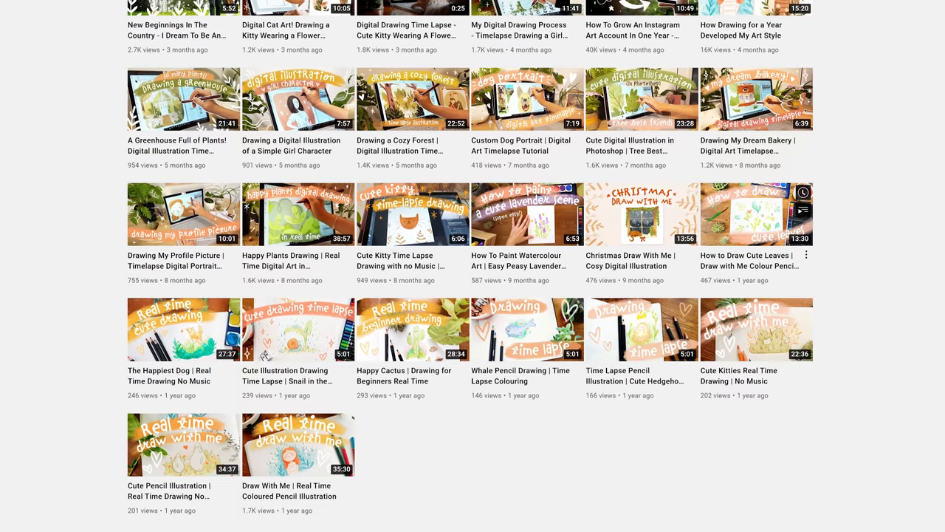
scroll("down", 3)
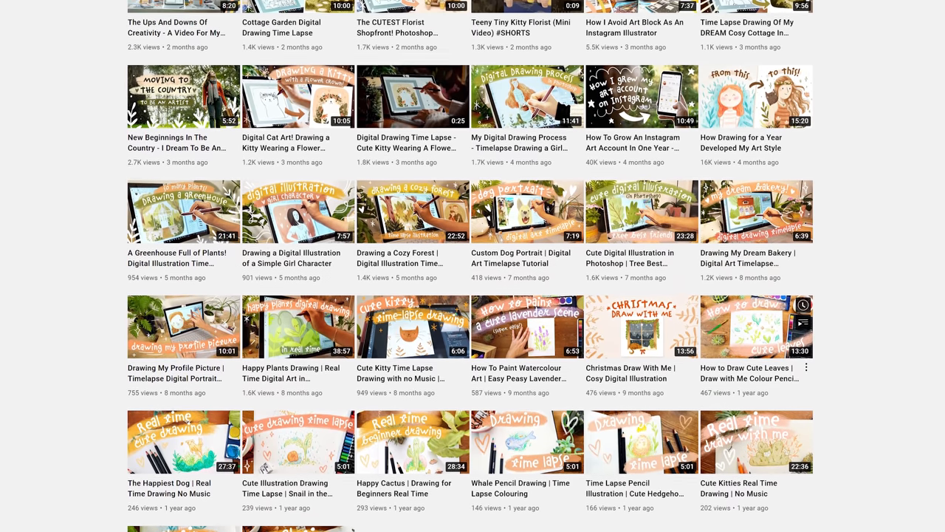
scroll("down", 3)
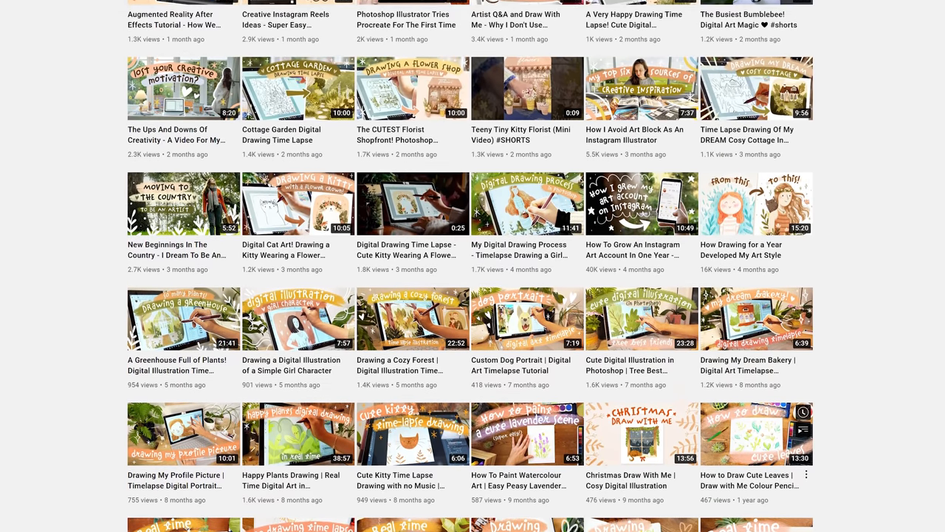
scroll("down", 3)
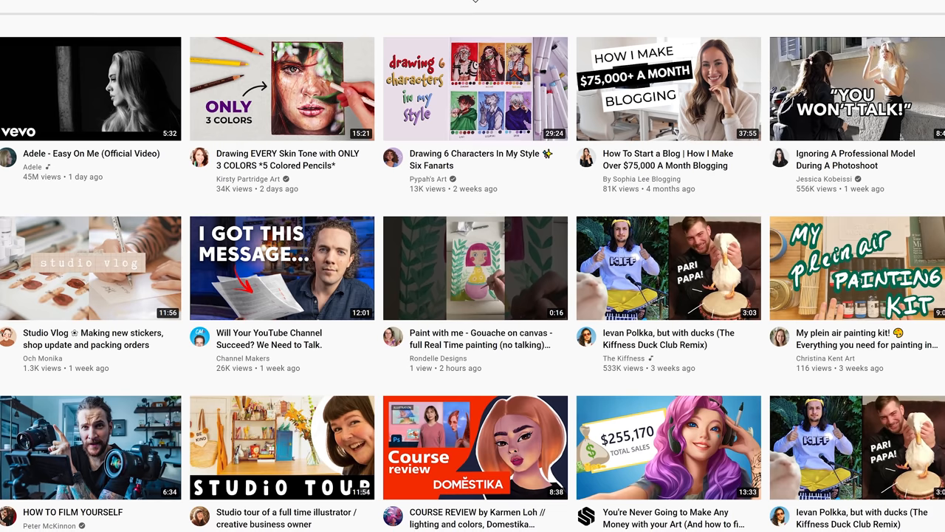
scroll("down", 3)
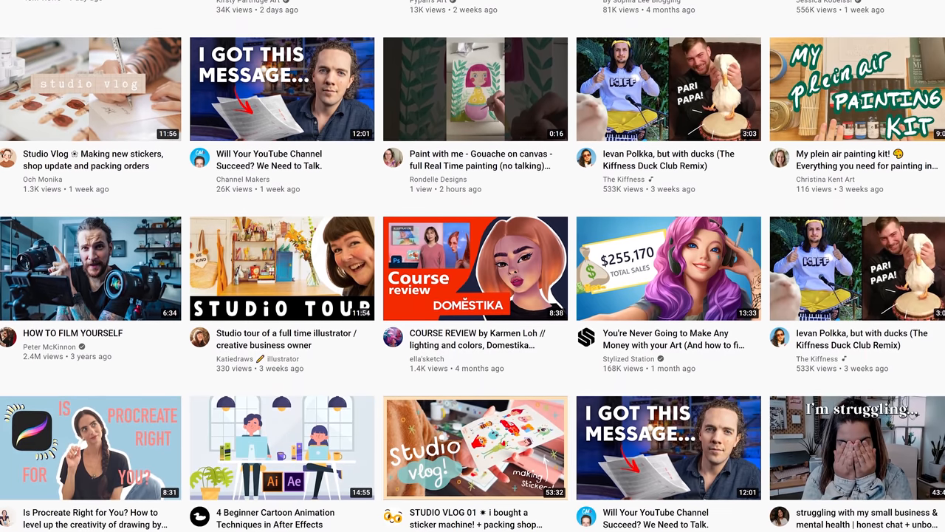
scroll("down", 3)
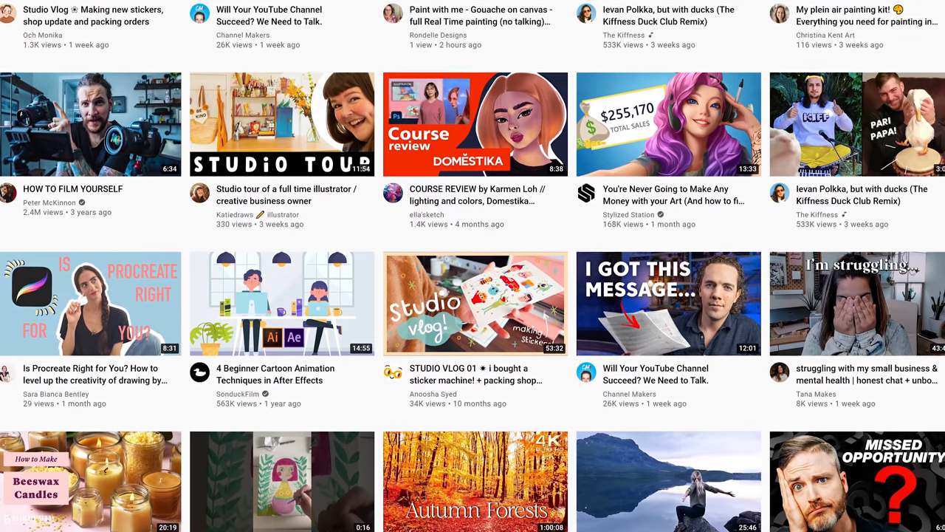
scroll("down", 3)
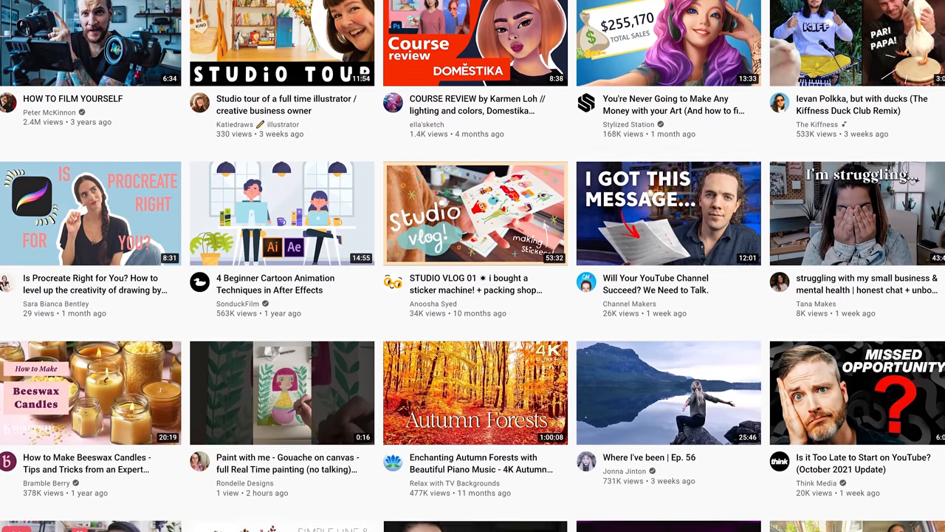
scroll("down", 3)
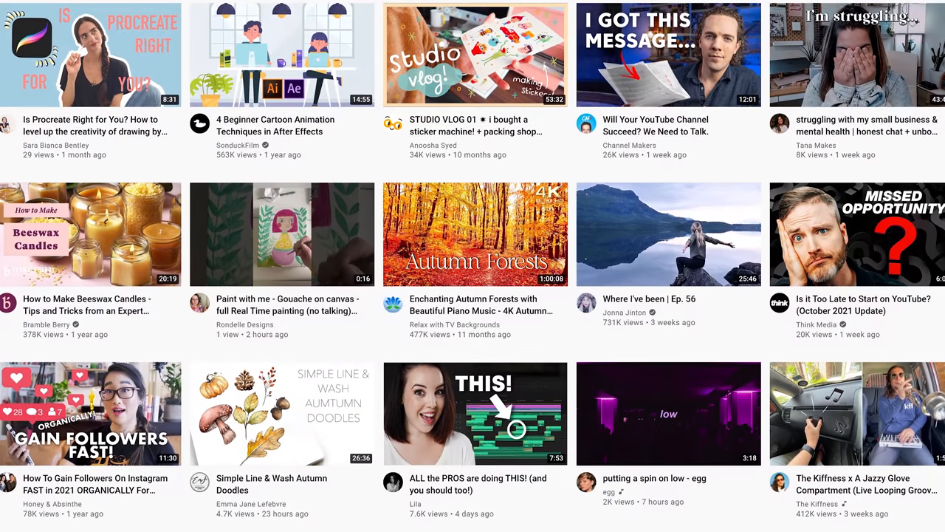
scroll("down", 3)
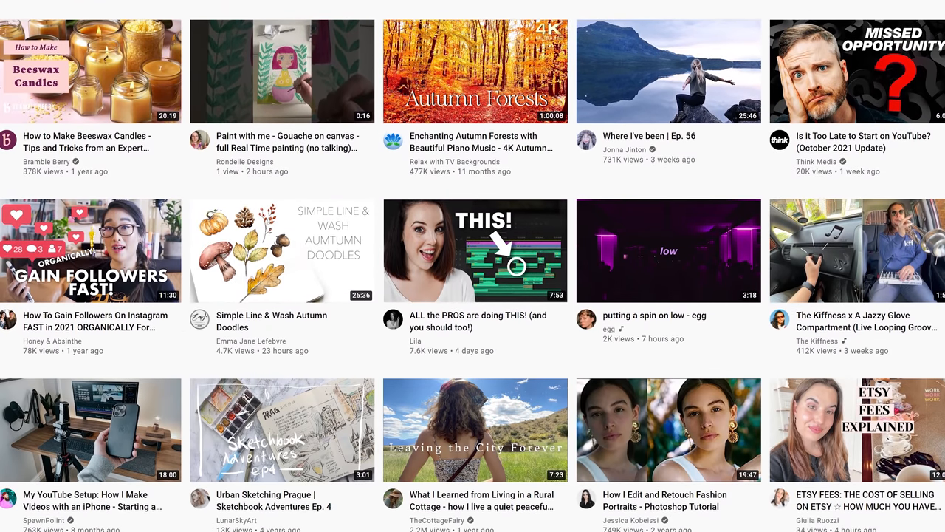
scroll("down", 3)
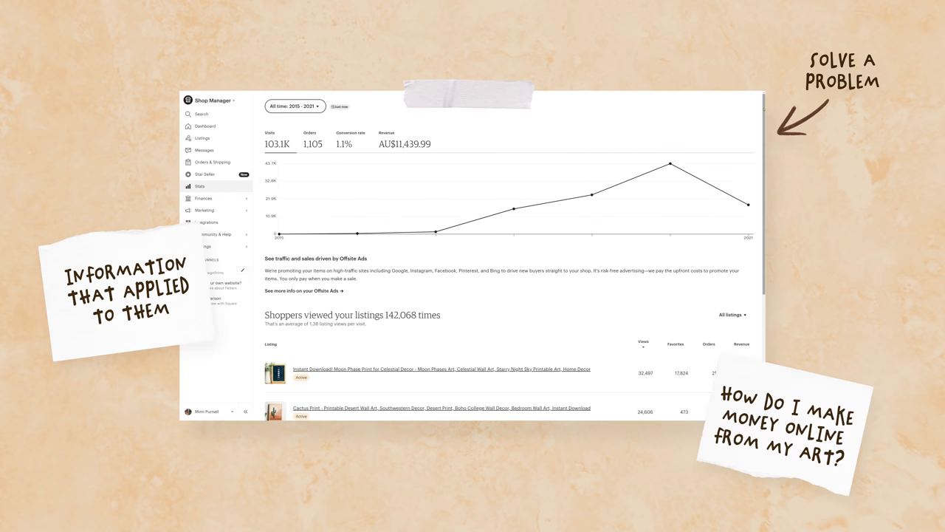
scroll("down", 3)
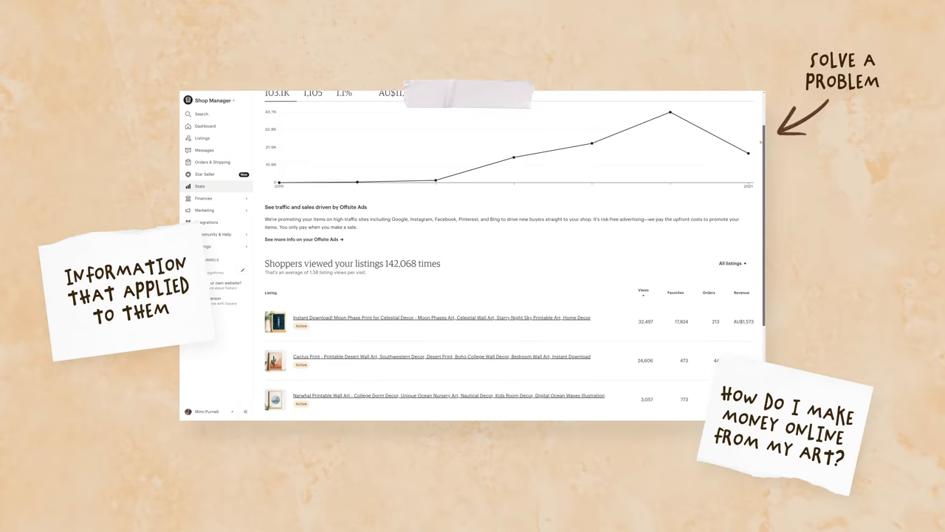
type("How do I make more money online fro")
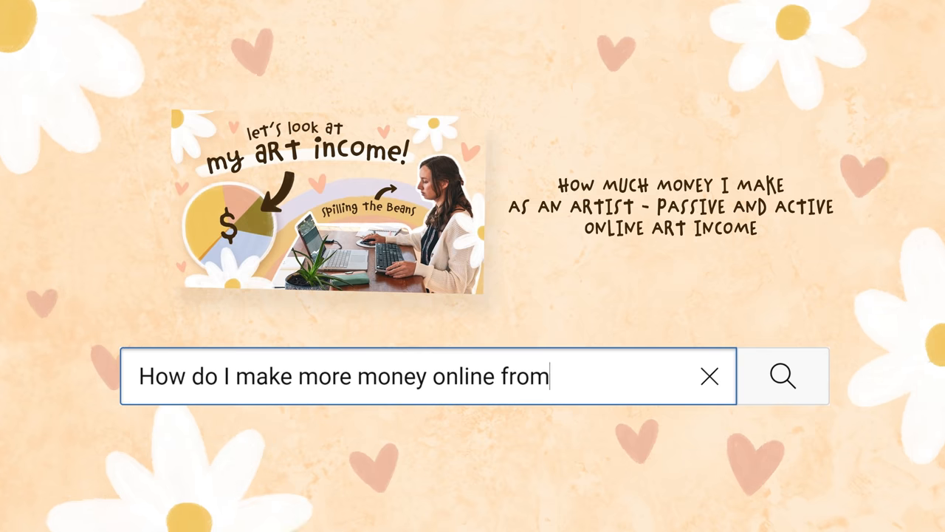
type("my art?")
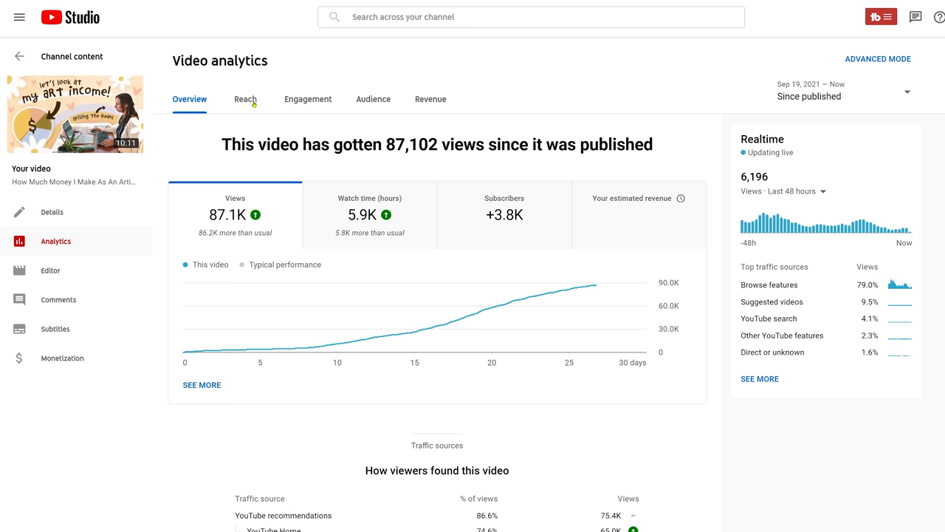
- Chart the video's impressions click-through rate and unique viewers under Reach analytics
left_click(246, 99)
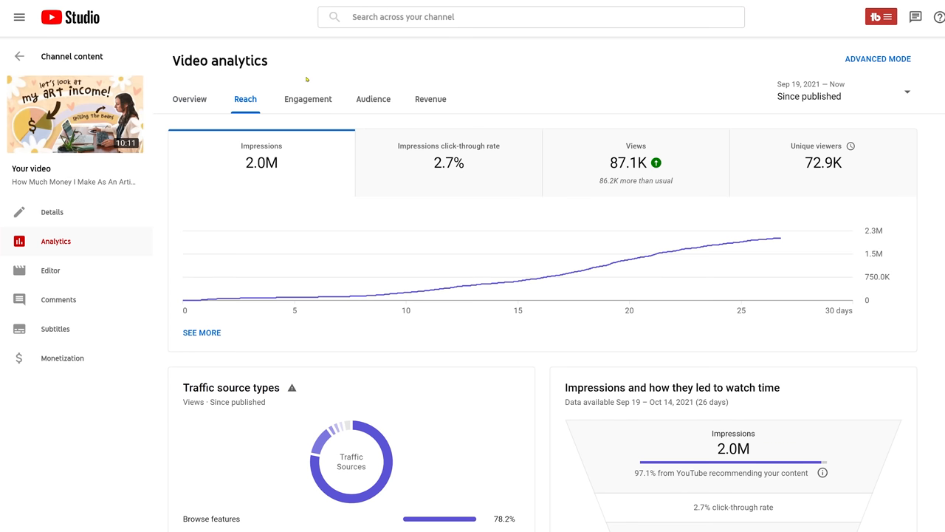
mouse_move(496, 163)
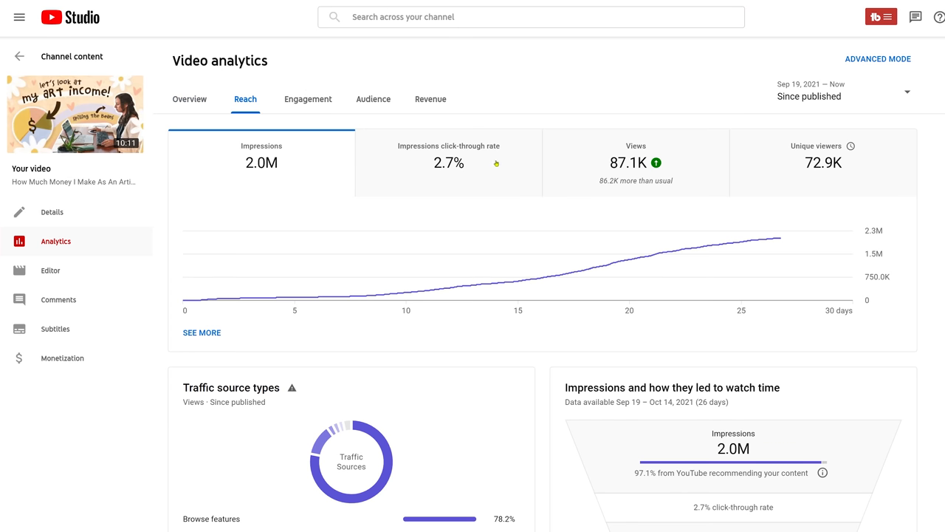
left_click(449, 157)
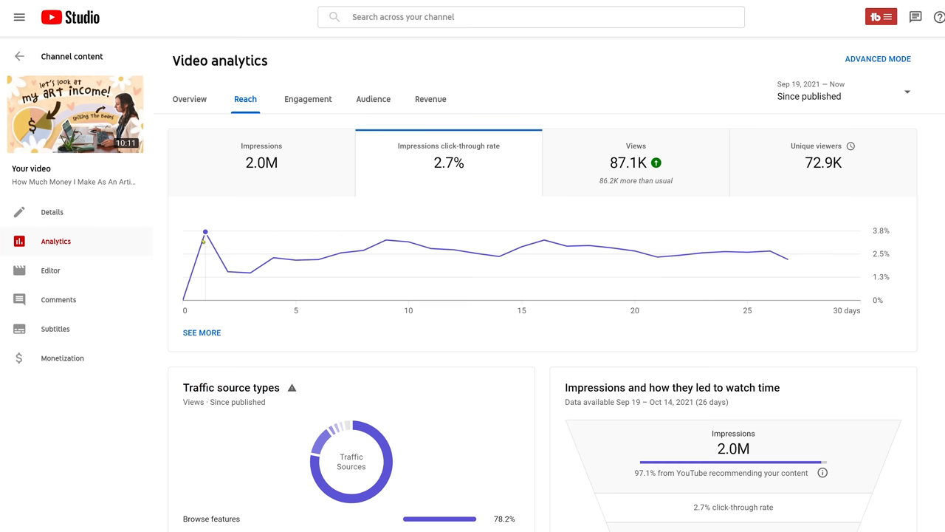
mouse_move(296, 260)
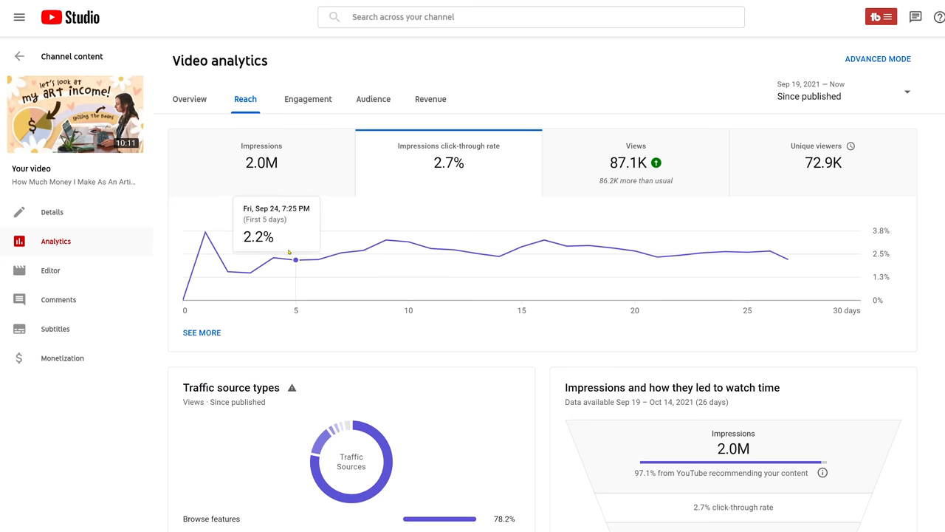
mouse_move(475, 254)
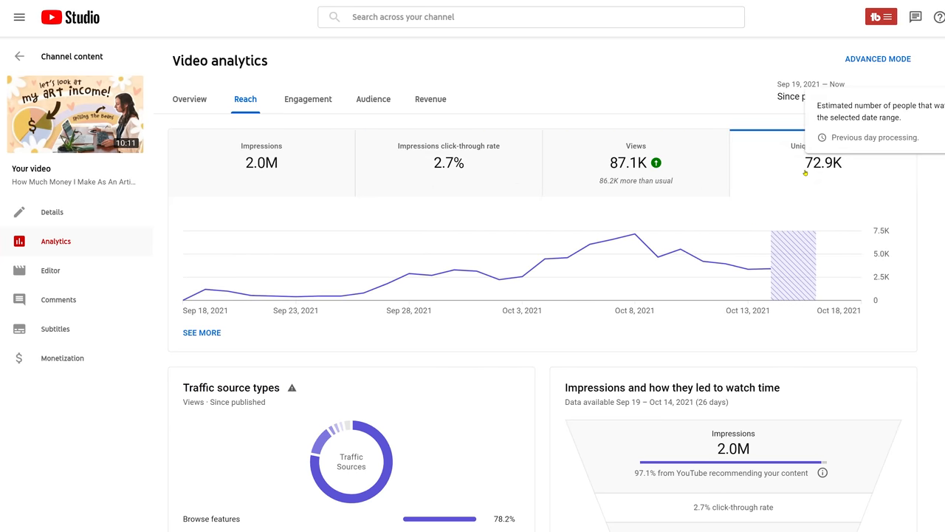
left_click(52, 213)
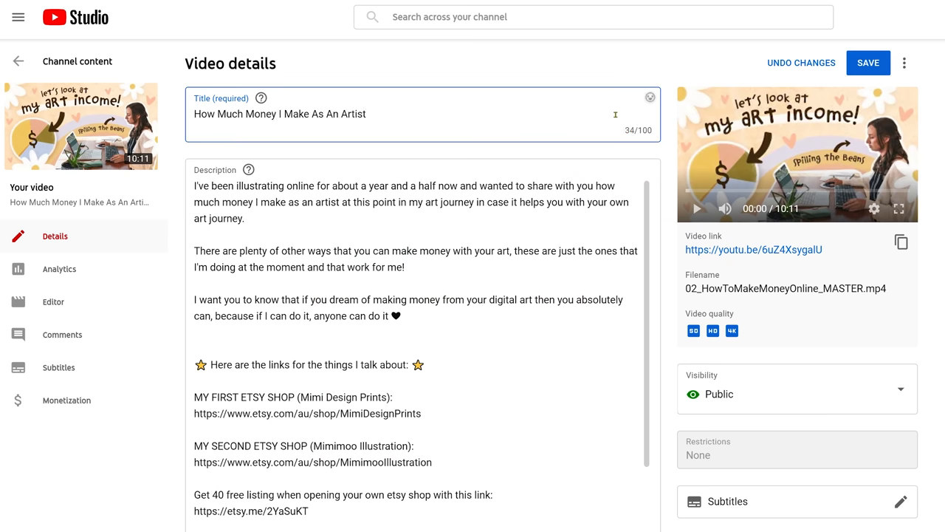
- Append '- Passive And Active Online Art Income' to the video title
type("- Passive An")
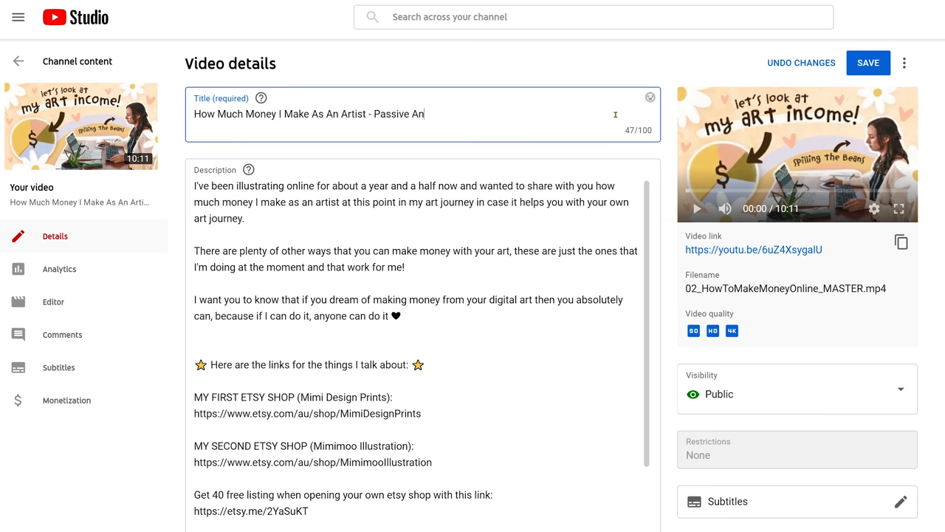
type("d Active Online Ar")
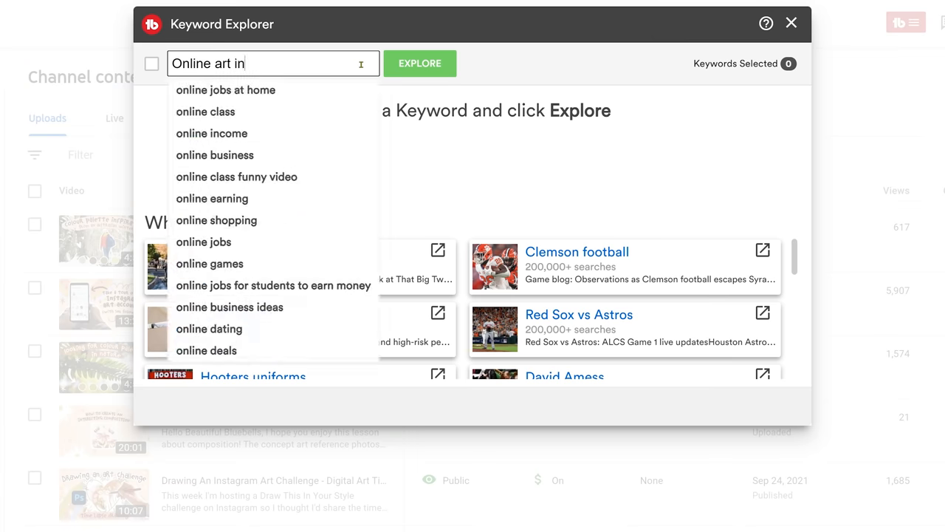
- Look up 'how much money i make as an artist' in TubeBuddy Keyword Explorer
left_click(419, 62)
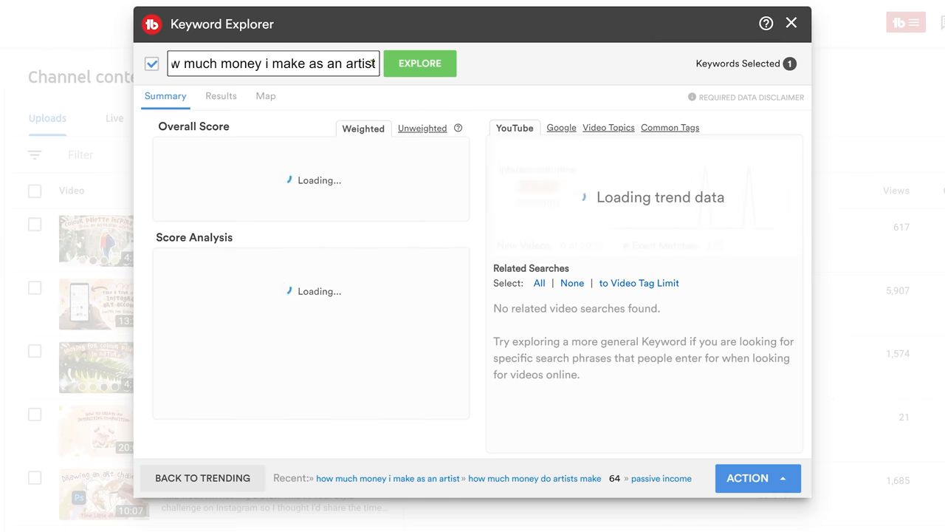
left_click(420, 62)
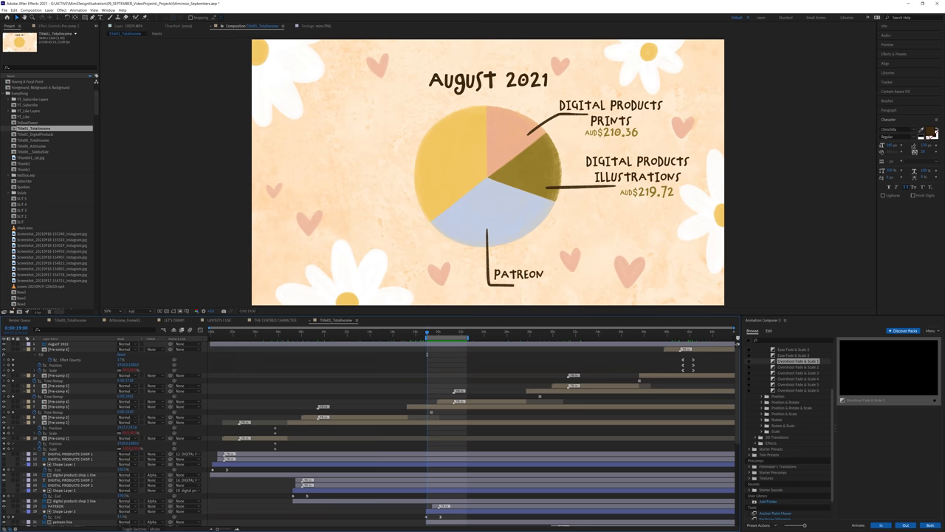
left_click(254, 26)
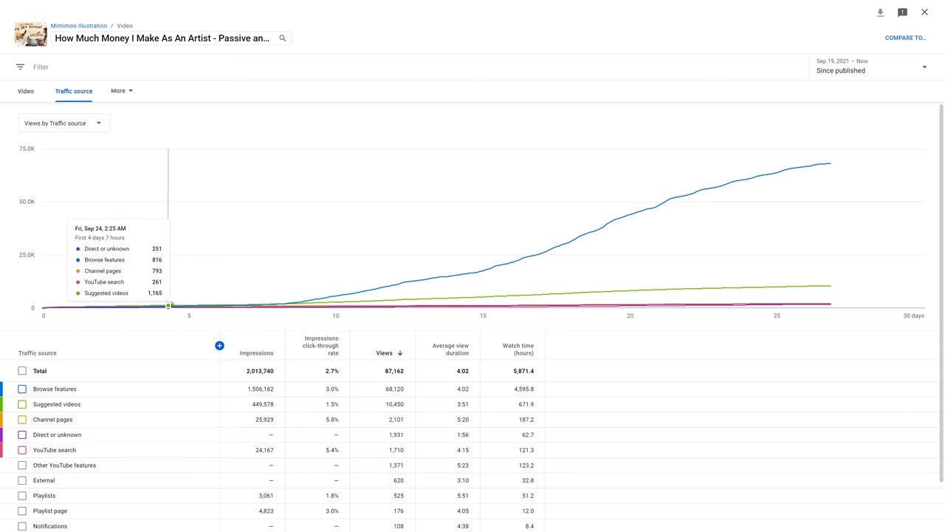
mouse_move(396, 284)
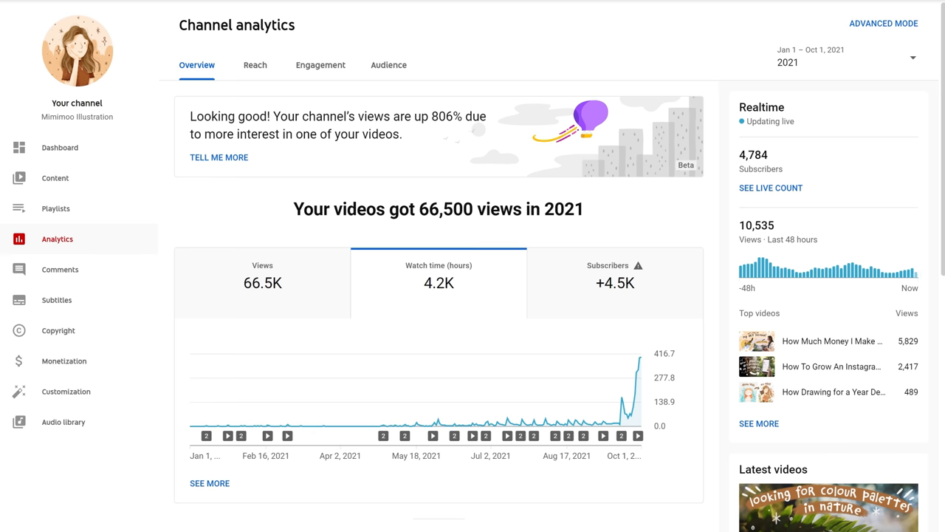
- Show the Grow with YouTube checklist with all four Partner Program requirements met
left_click(64, 361)
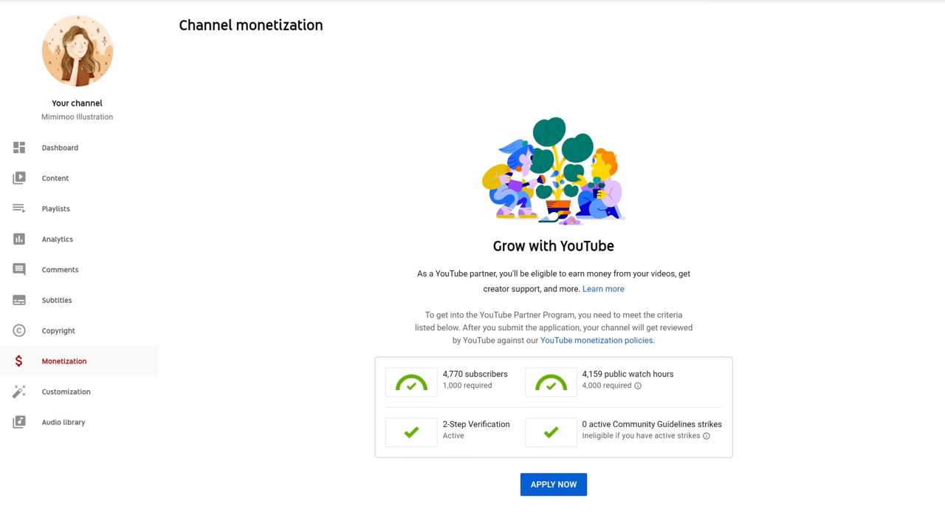
left_click(552, 485)
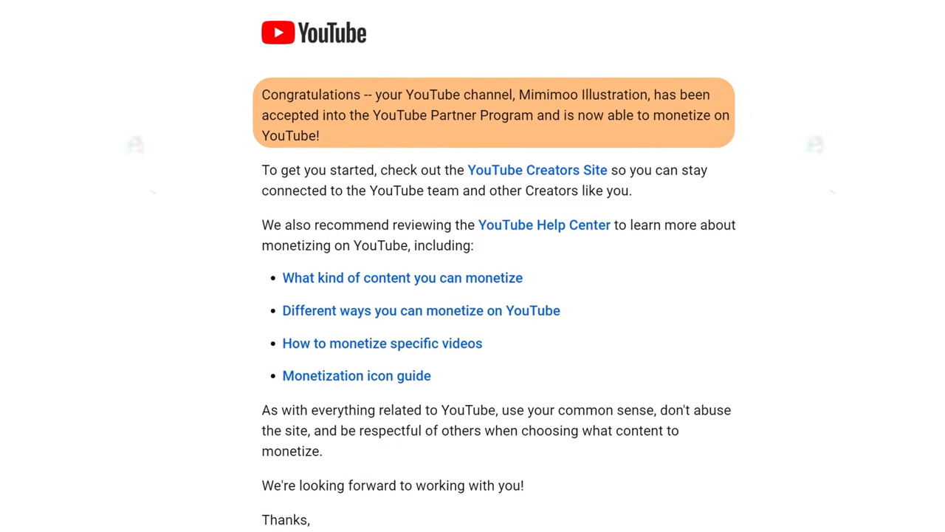
left_click(30, 356)
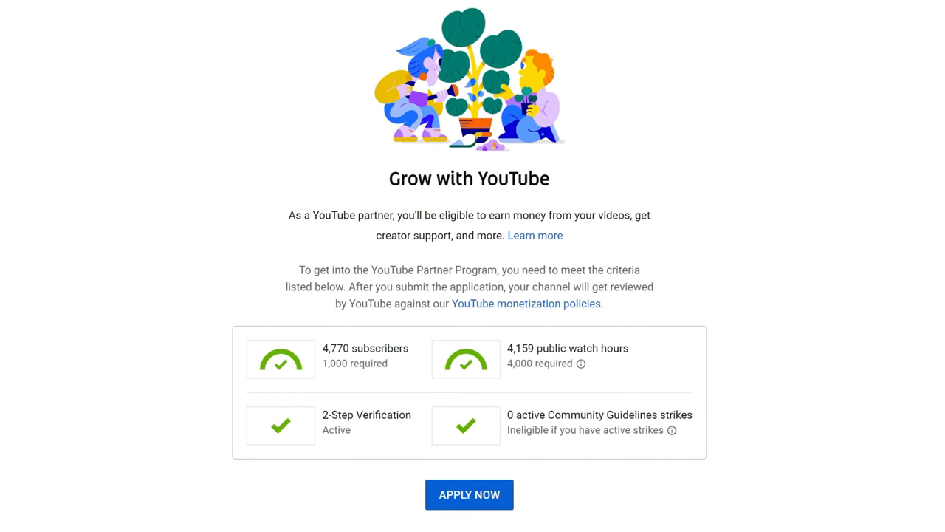
- Apply to the Partner Program and review the terms, highlighting the 55% net revenue share
left_click(469, 493)
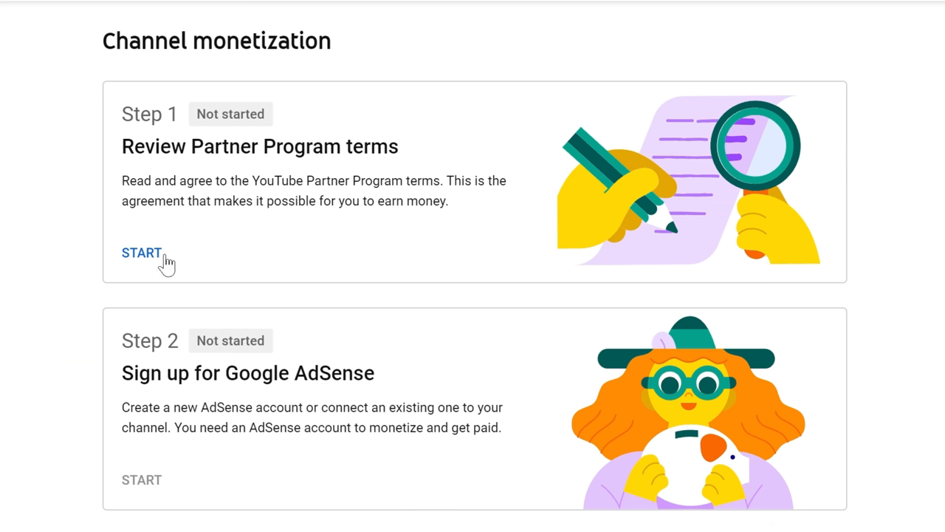
left_click(142, 253)
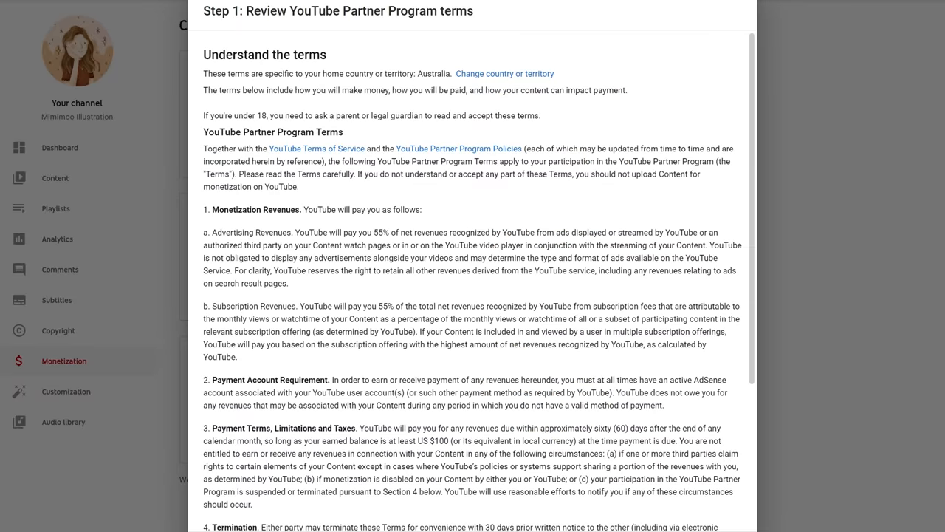
mouse_move(390, 188)
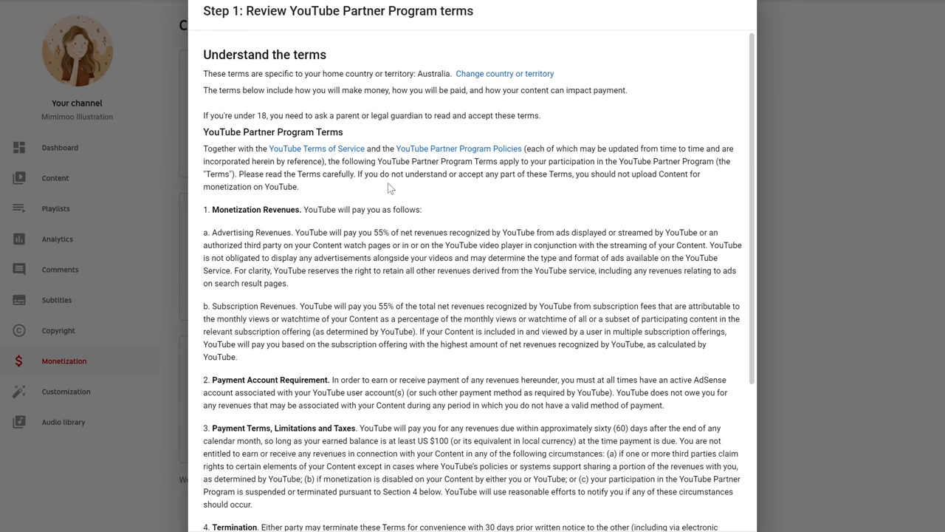
left_click_drag(375, 232, 411, 232)
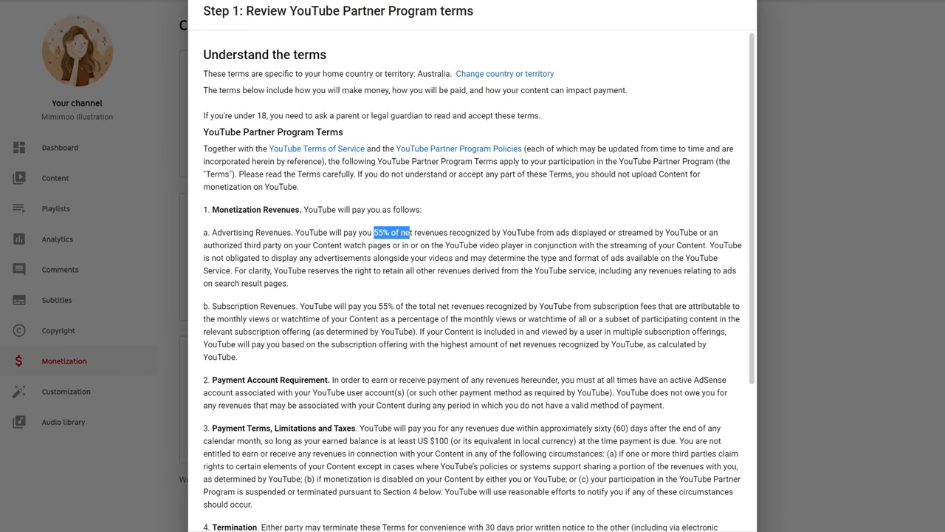
left_click_drag(410, 232, 446, 232)
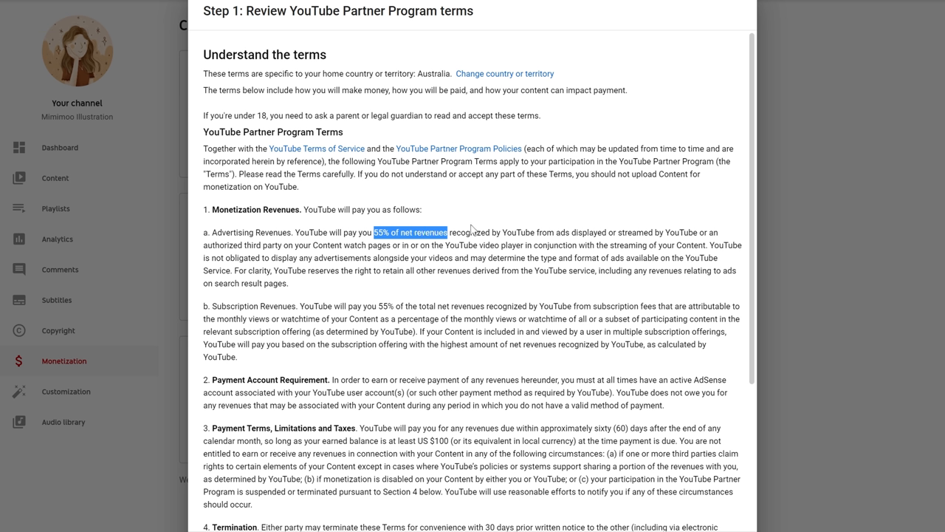
scroll("down", 3)
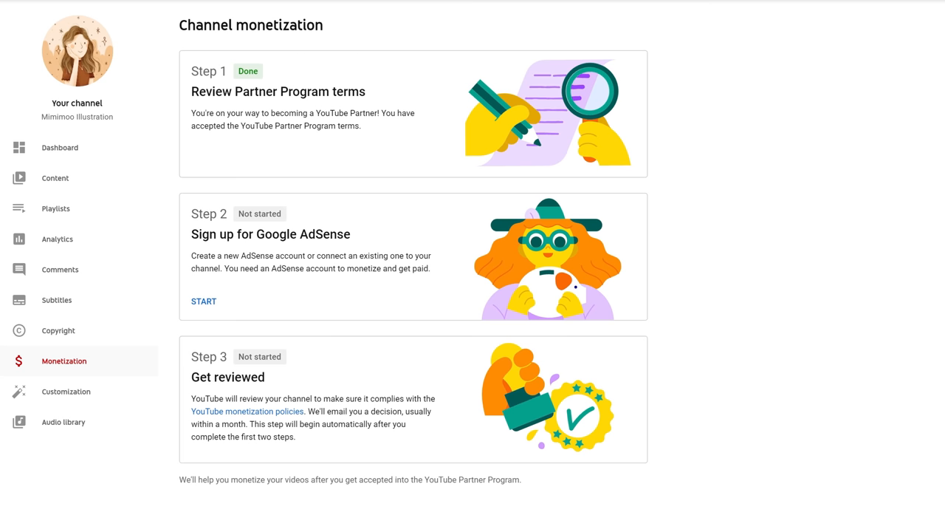
- Link the existing AdSense account and accept the channel association so Step 2 shows Done
scroll("down", 3)
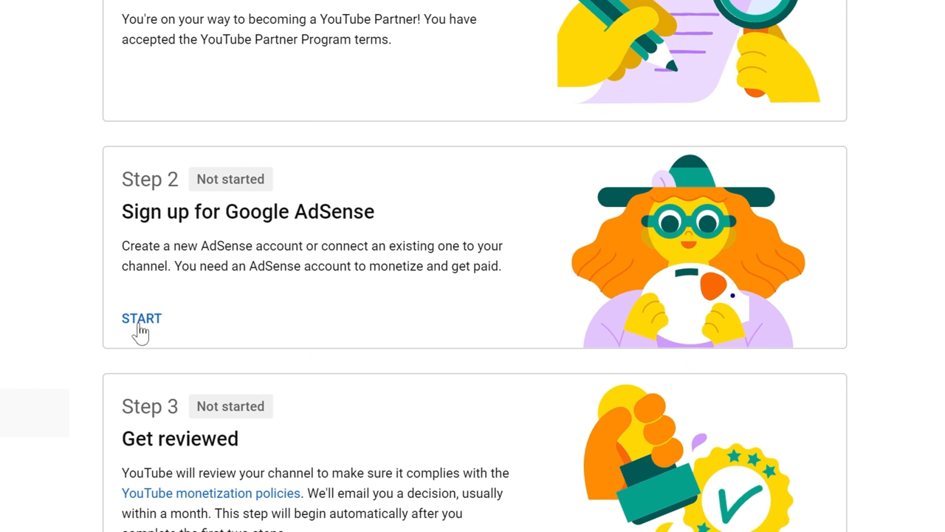
left_click(142, 317)
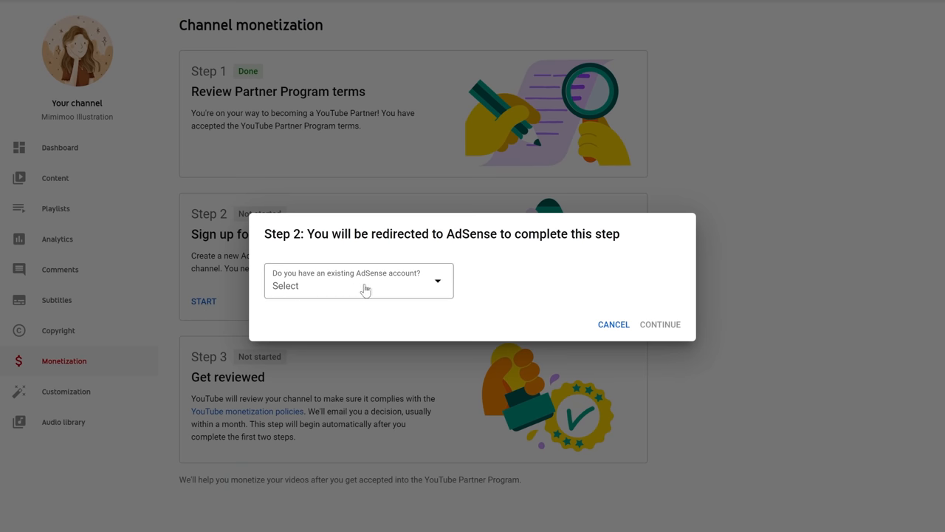
left_click(358, 285)
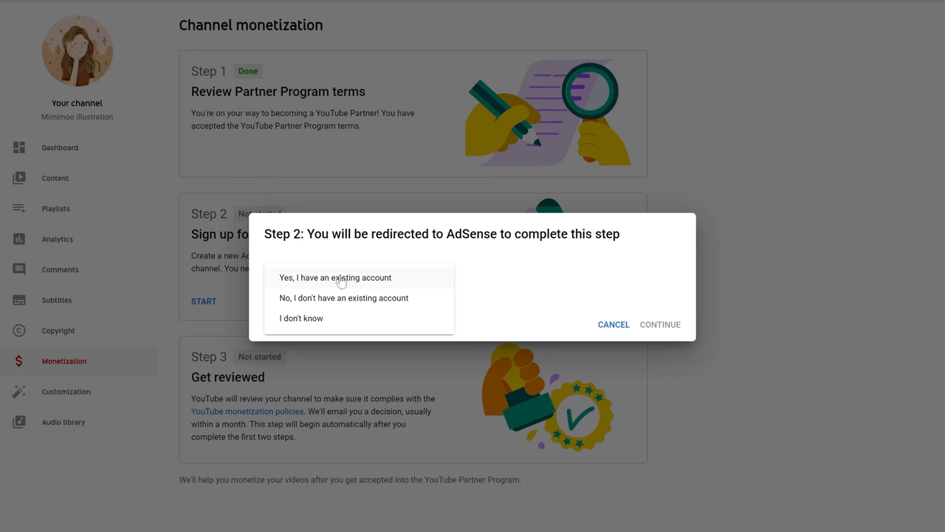
mouse_move(425, 282)
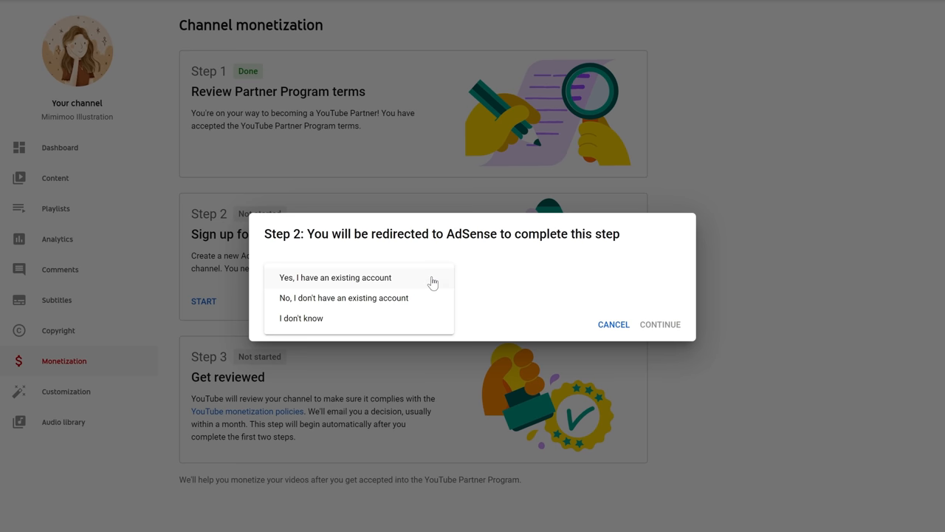
left_click(334, 278)
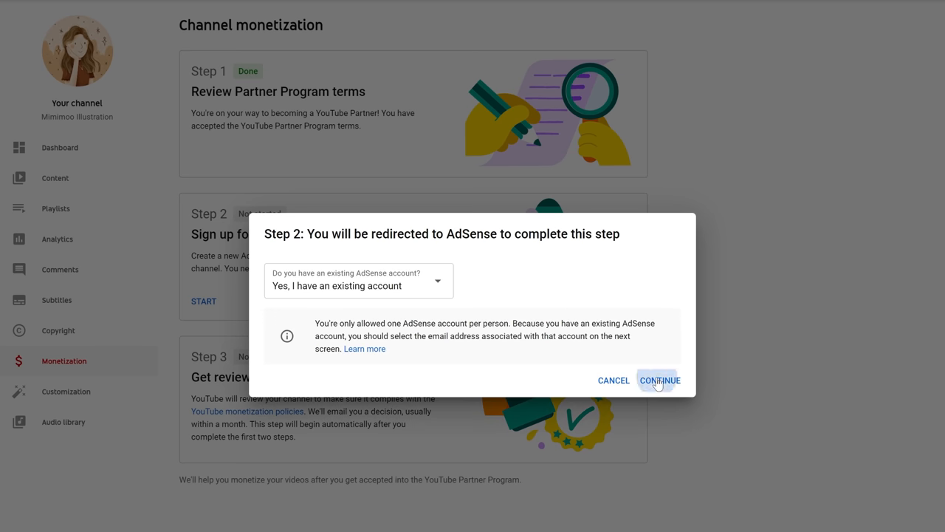
left_click(659, 380)
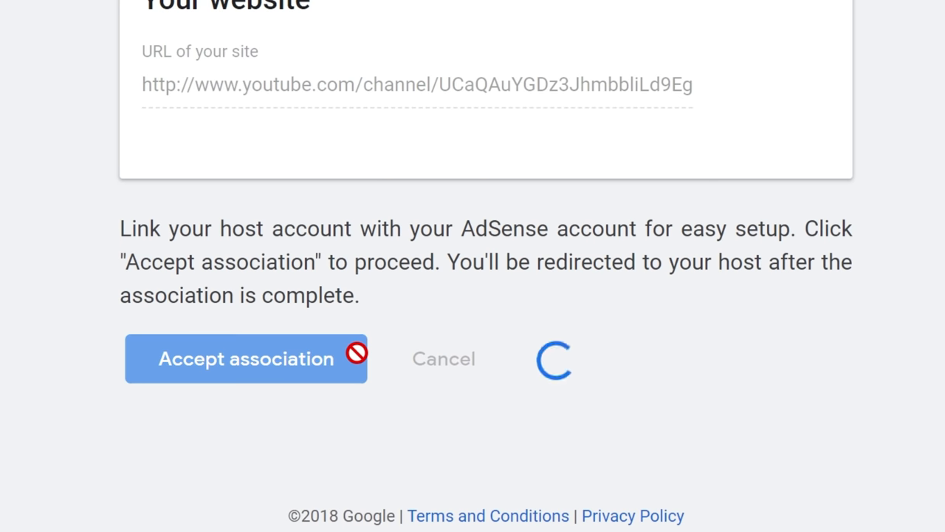
left_click(245, 359)
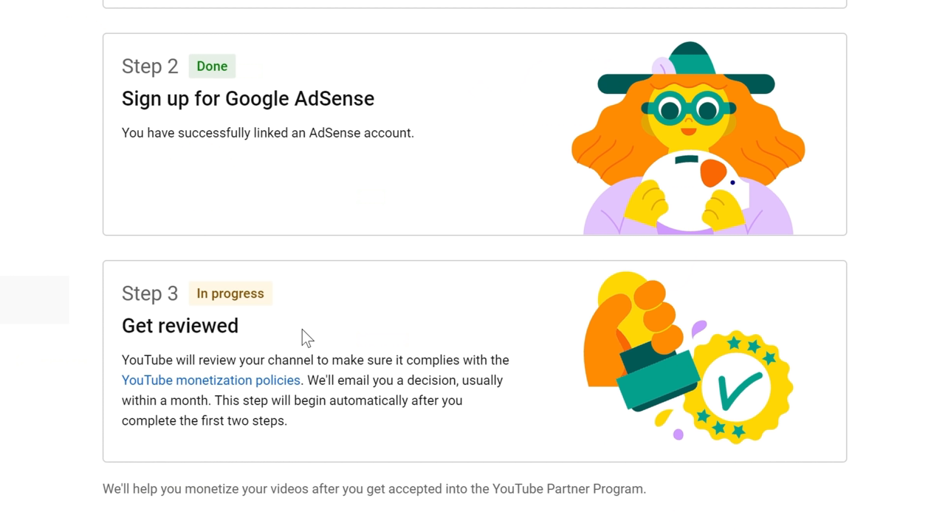
- Read through the YouTube channel monetization policies help article on what reviewers check
left_click(209, 380)
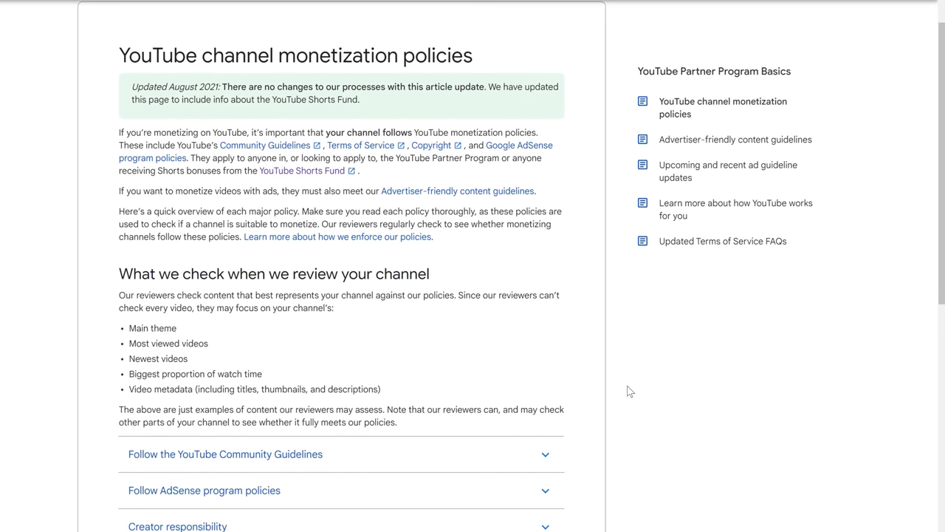
scroll("down", 3)
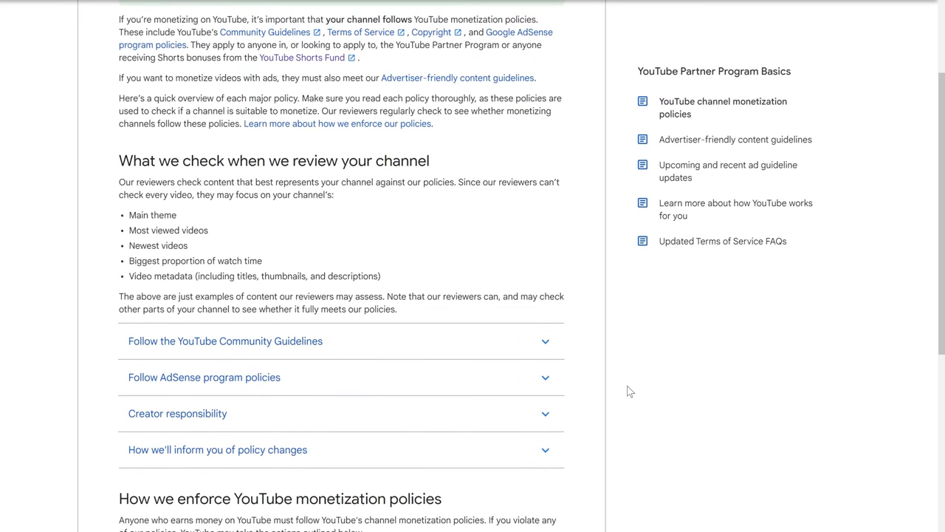
scroll("down", 3)
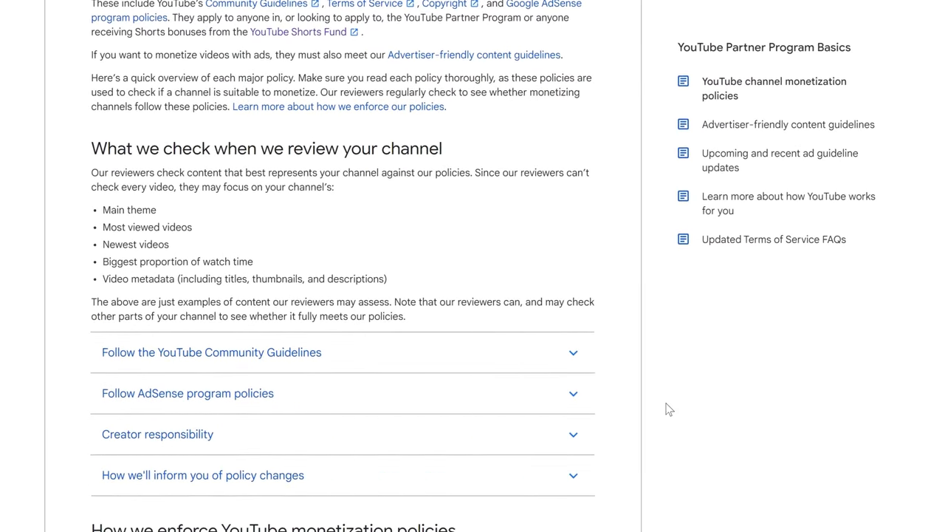
scroll("down", 3)
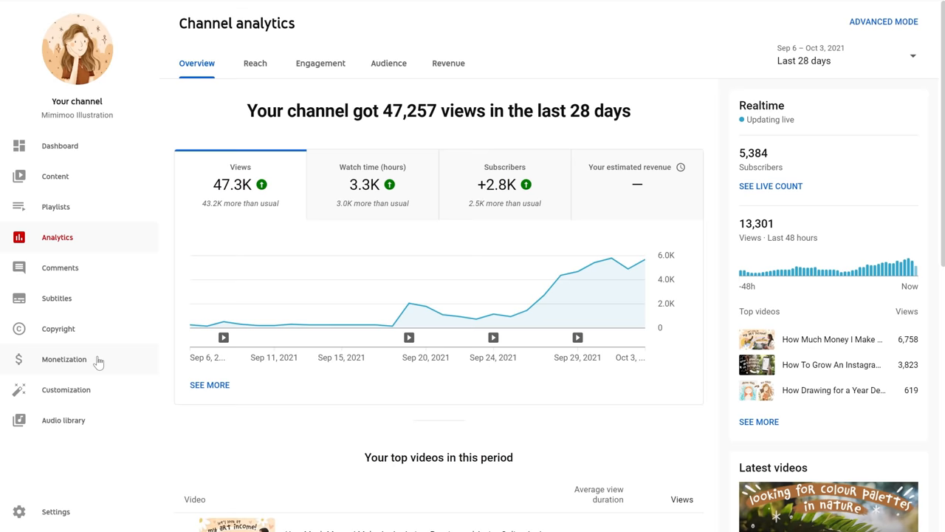
- Choose 'Monetize all videos now' with every ad type and mid-roll ads kept enabled
left_click(65, 359)
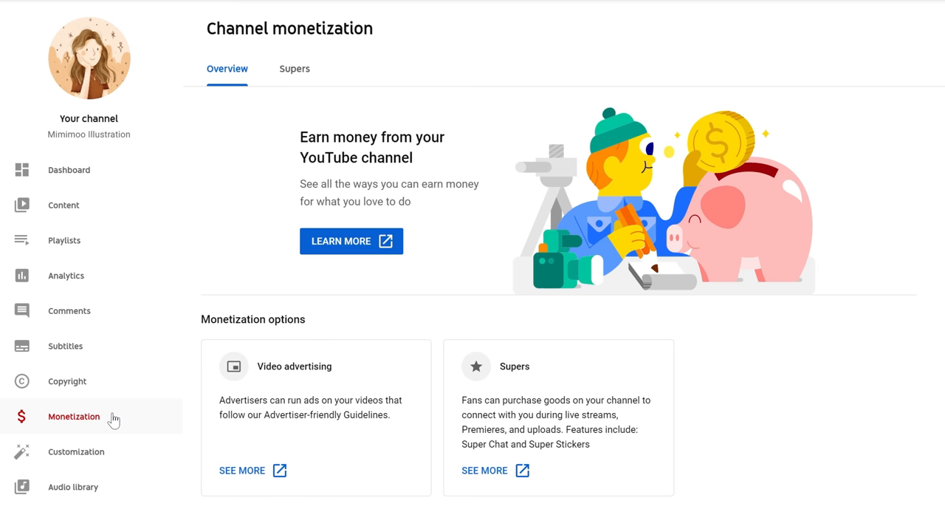
mouse_move(174, 385)
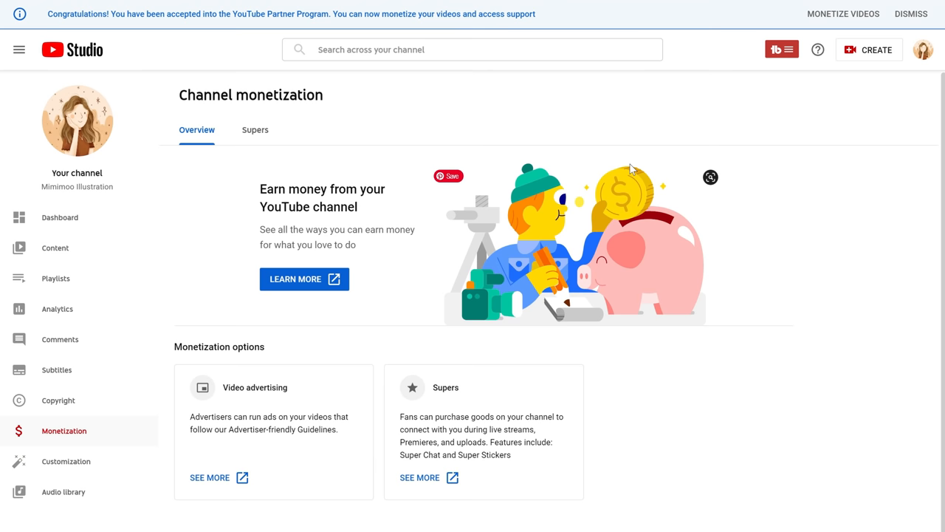
mouse_move(836, 16)
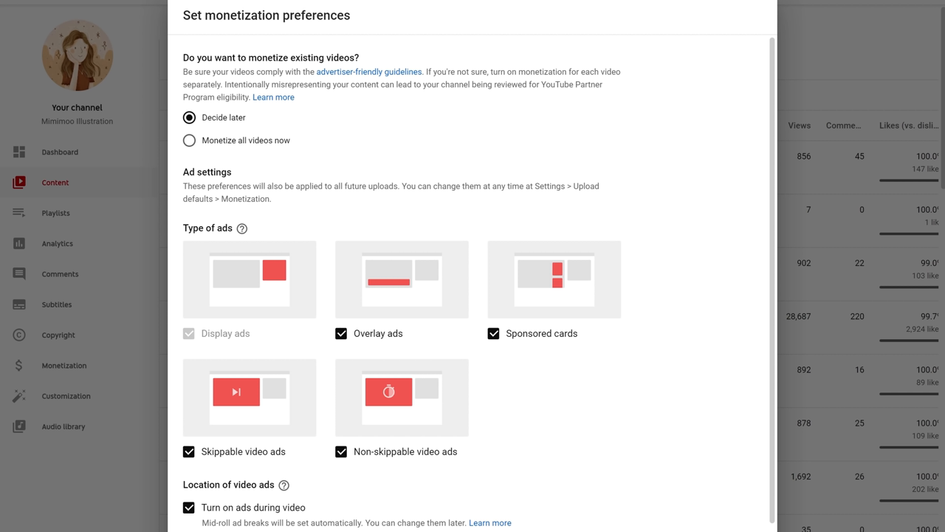
mouse_move(257, 140)
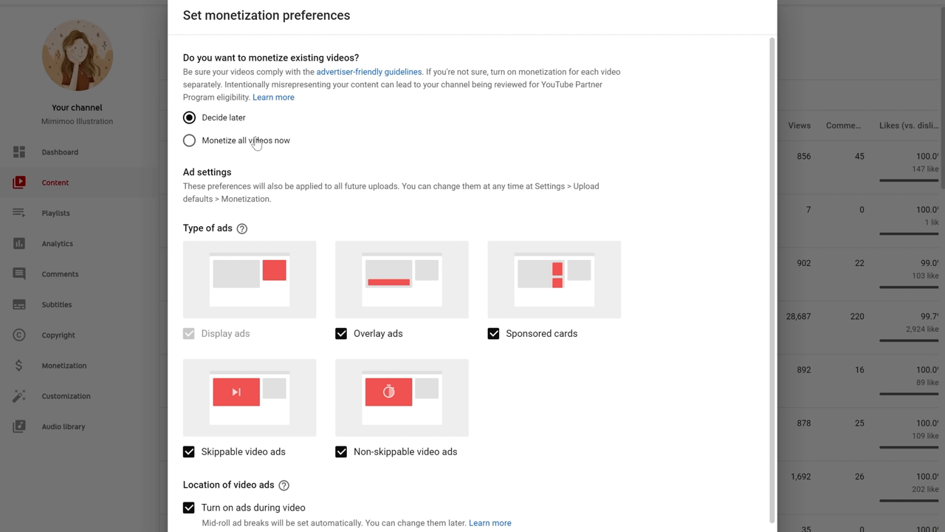
left_click(189, 140)
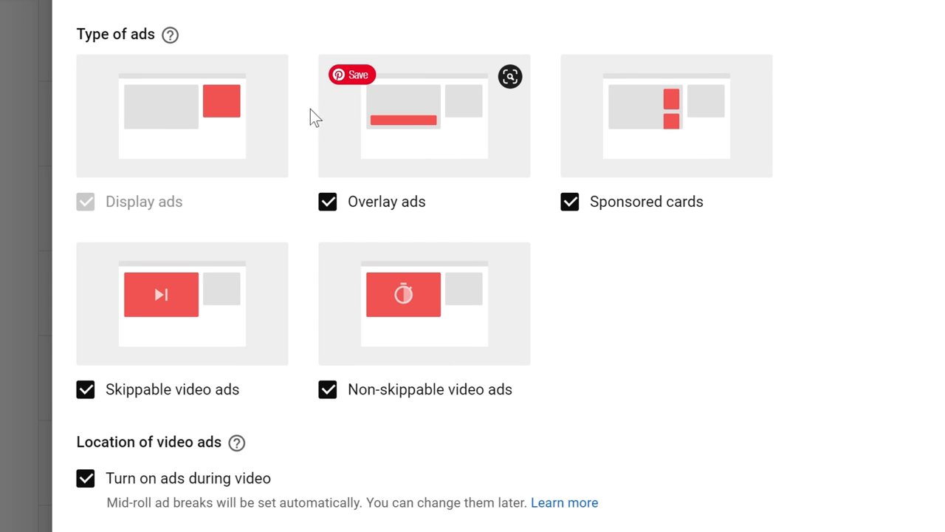
mouse_move(203, 144)
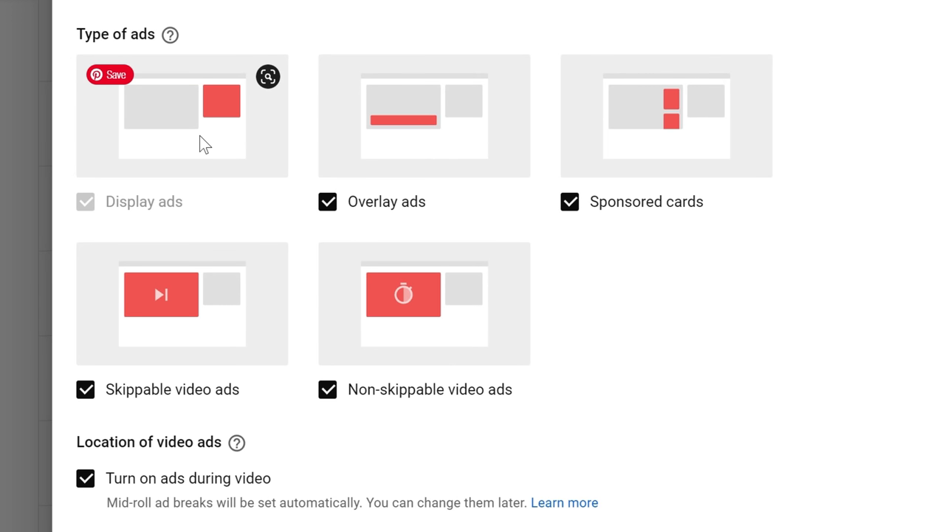
mouse_move(260, 222)
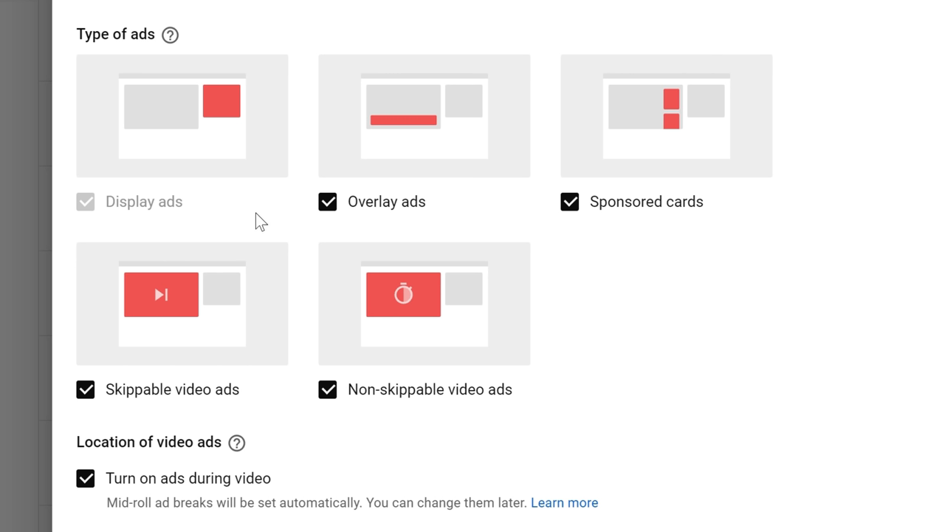
mouse_move(408, 222)
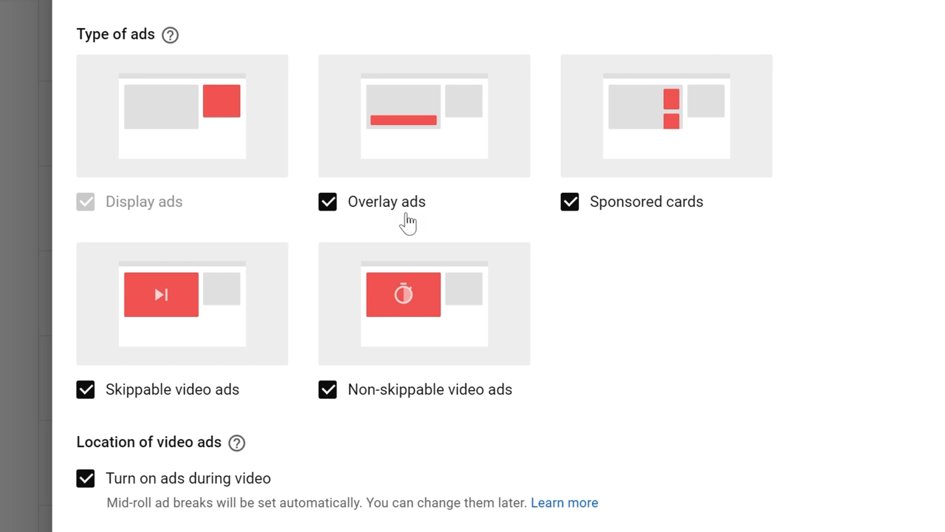
mouse_move(520, 221)
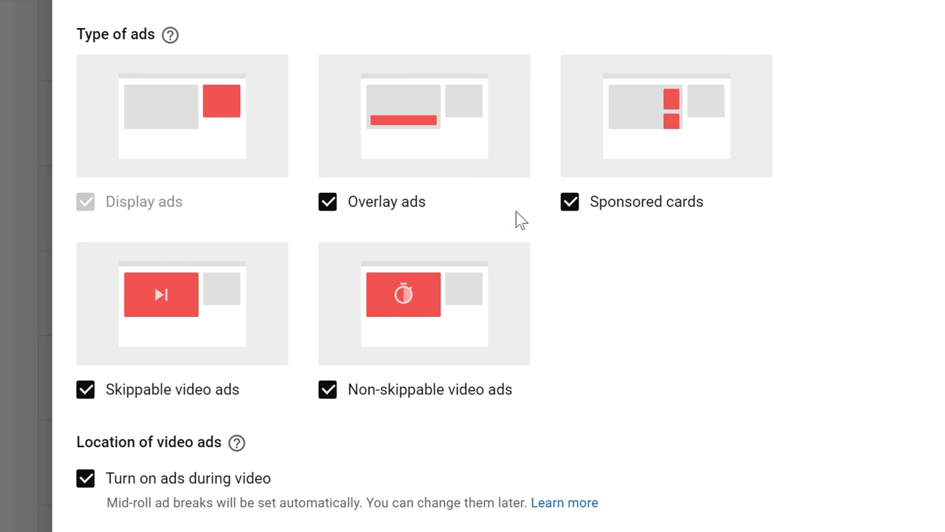
mouse_move(588, 214)
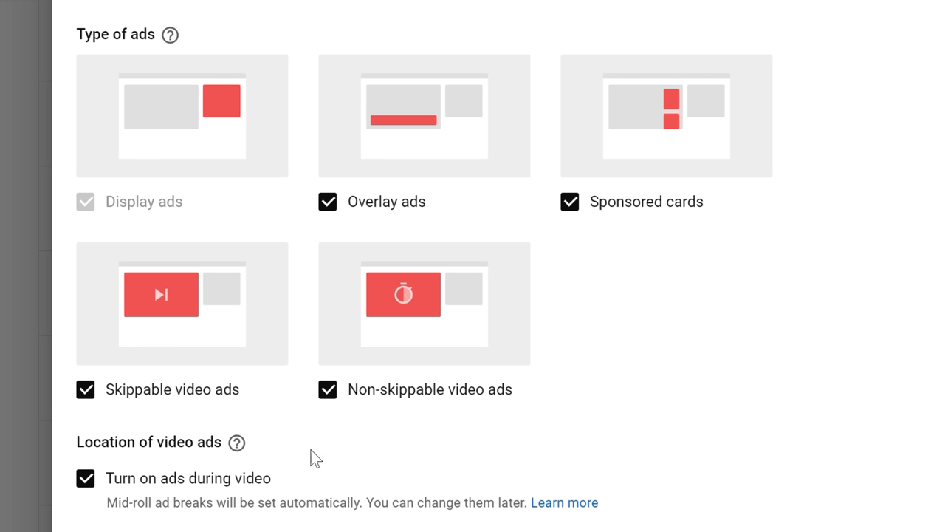
mouse_move(225, 405)
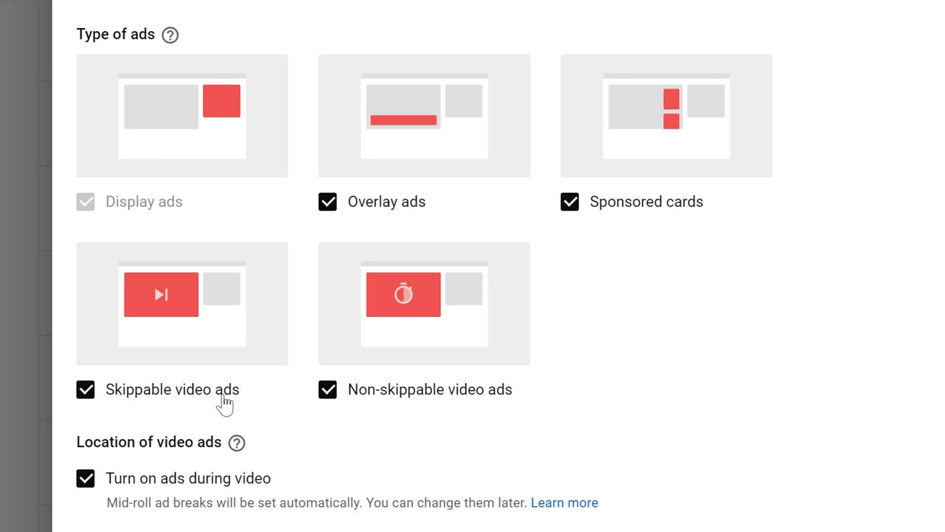
mouse_move(375, 391)
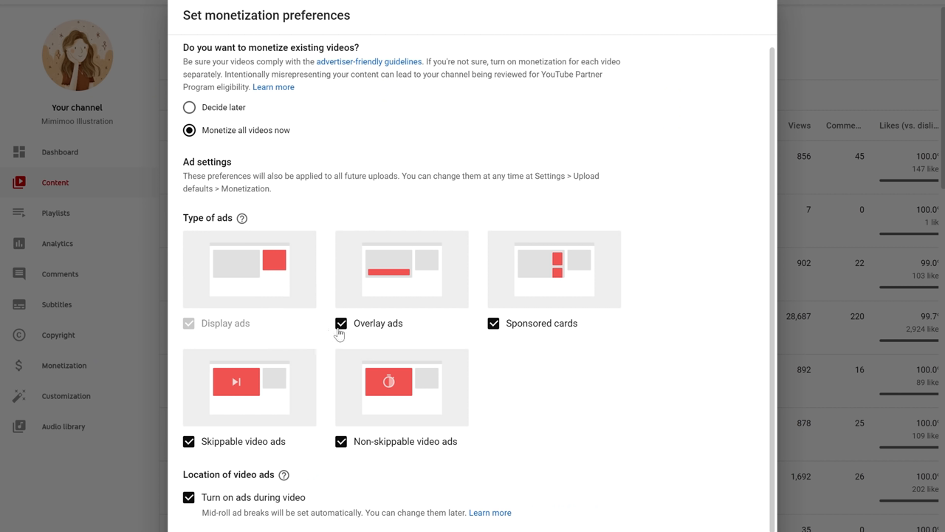
- Turn off Overlay ads and Sponsored cards in the monetization preferences
left_click(339, 322)
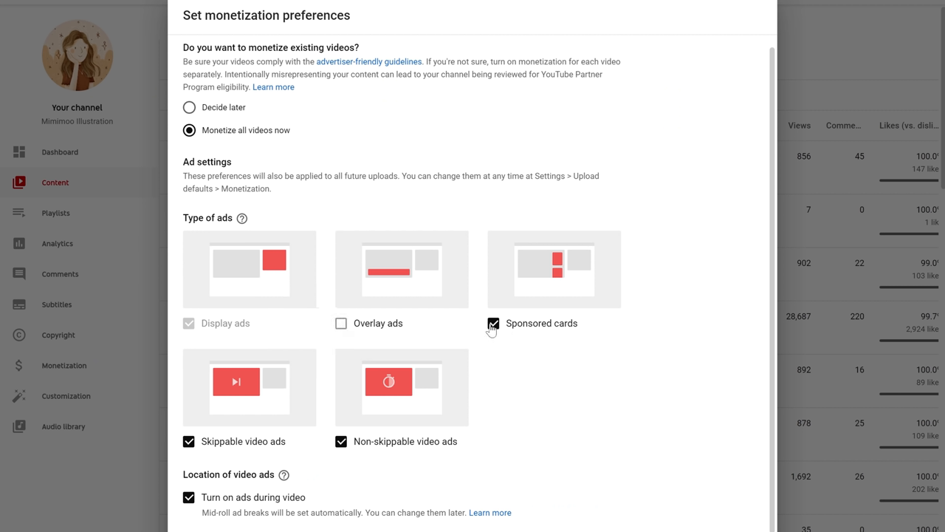
left_click(493, 323)
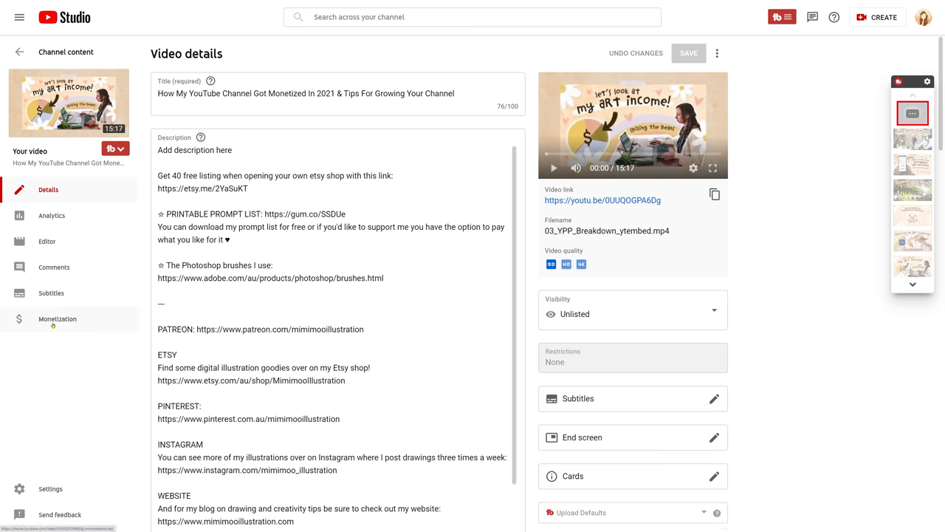
- Enable 'During video (mid-roll)' ads on the video's Monetization page and launch Manage mid-rolls
left_click(56, 319)
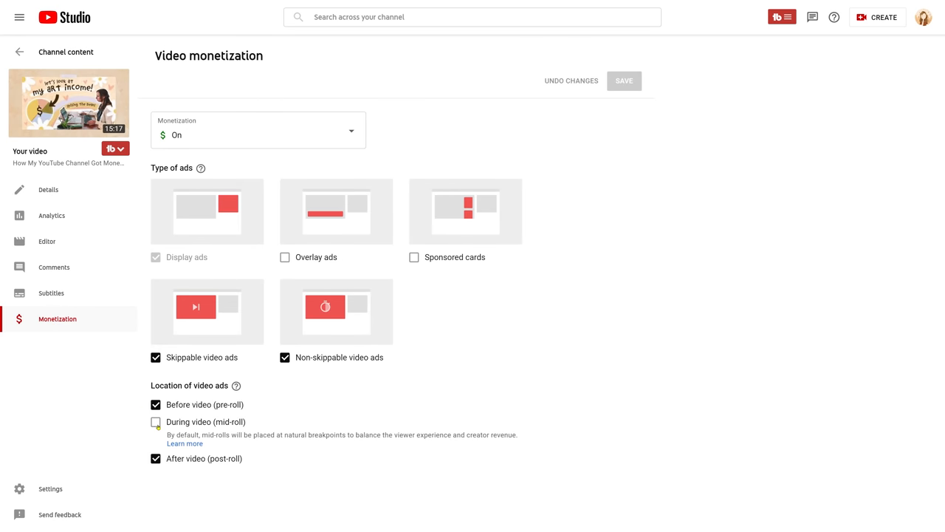
left_click(155, 422)
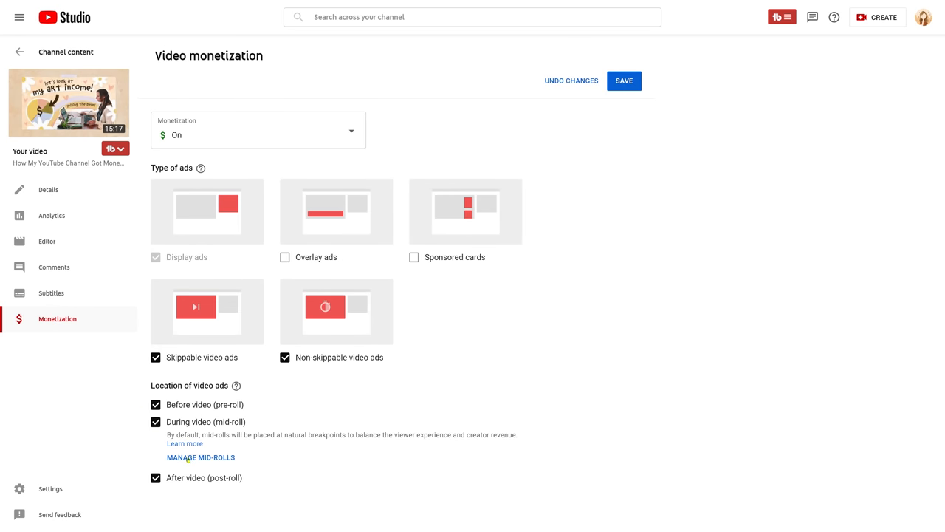
left_click(201, 458)
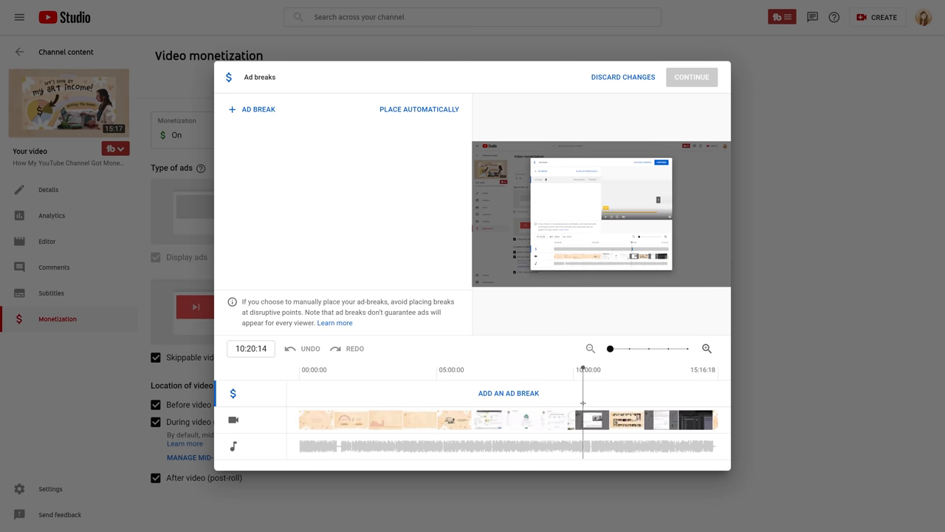
- Add a mid-roll ad break at 10:22:05 and confirm with Continue
left_click(508, 393)
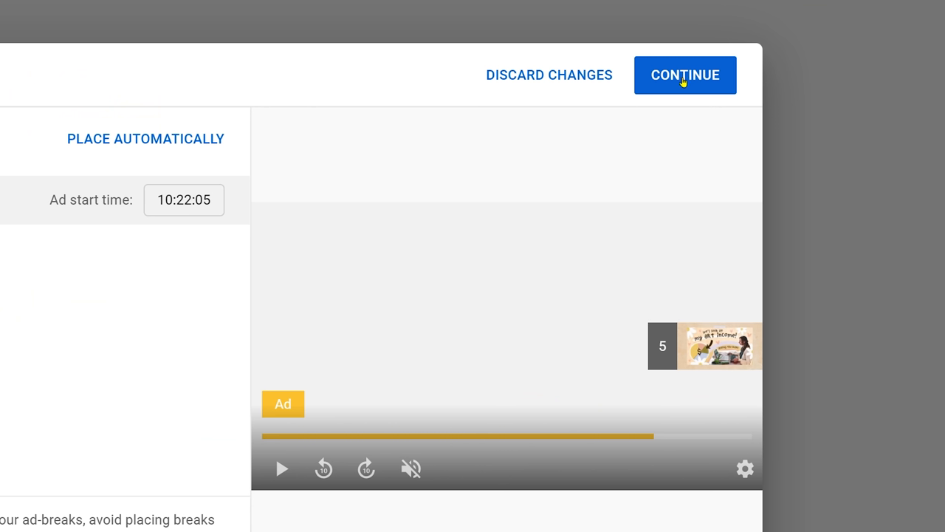
left_click(685, 74)
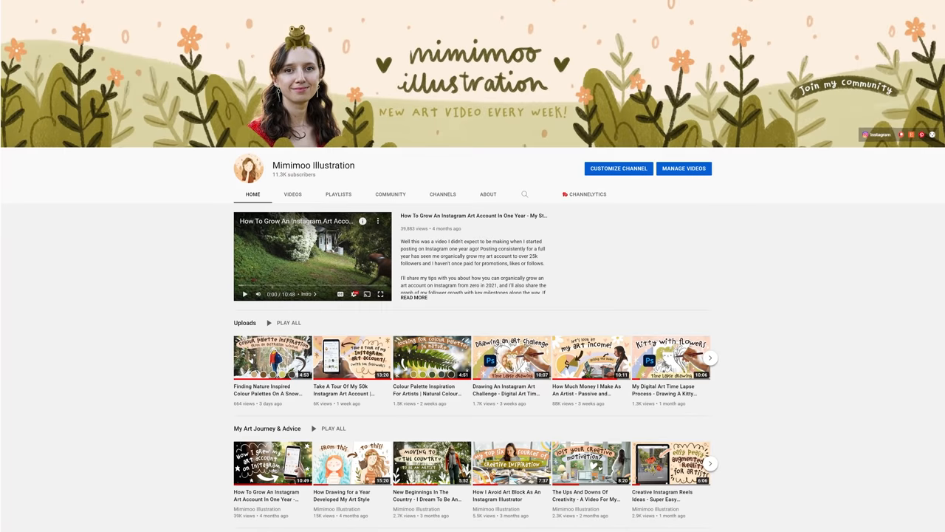
- Scroll down the channel page toward the recommended video feed
scroll("down", 3)
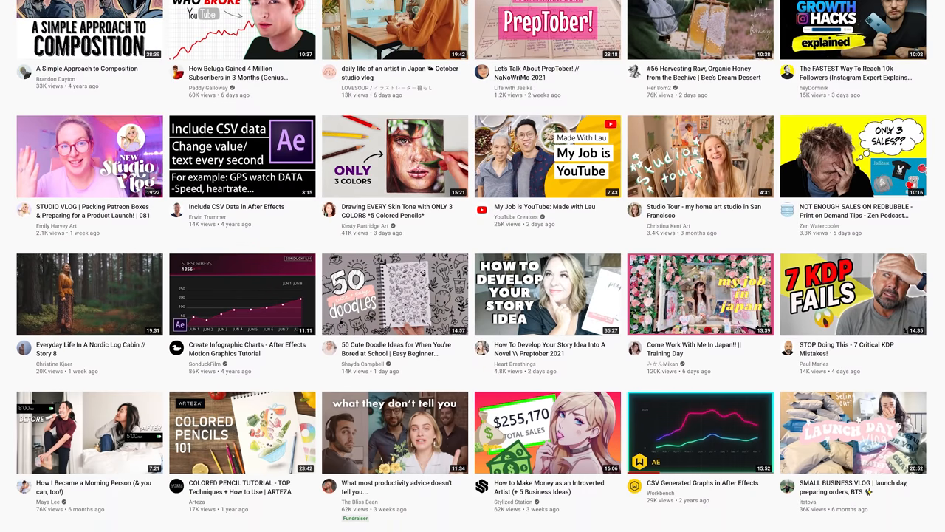
- Play the STUDIO VLOG about sticker orders, then browse the creator's Uploads and Popular uploads rows
scroll("down", 3)
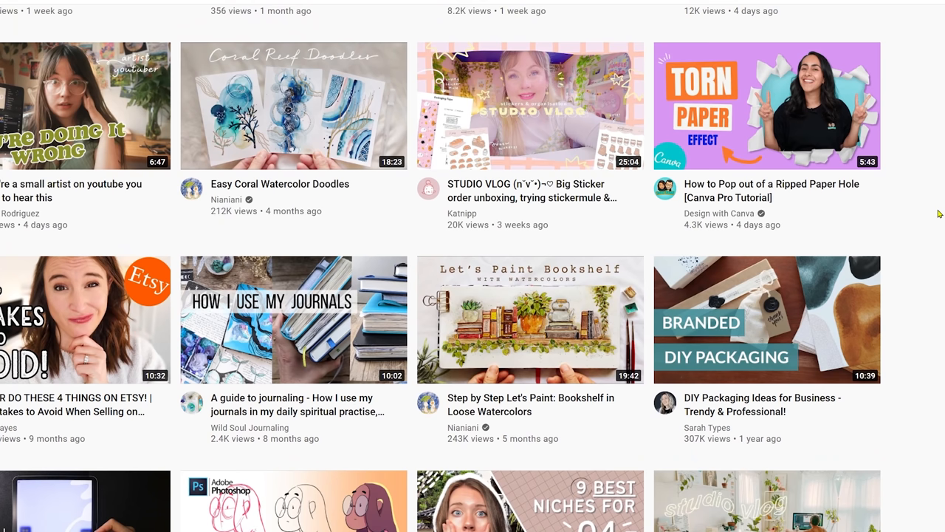
left_click(529, 106)
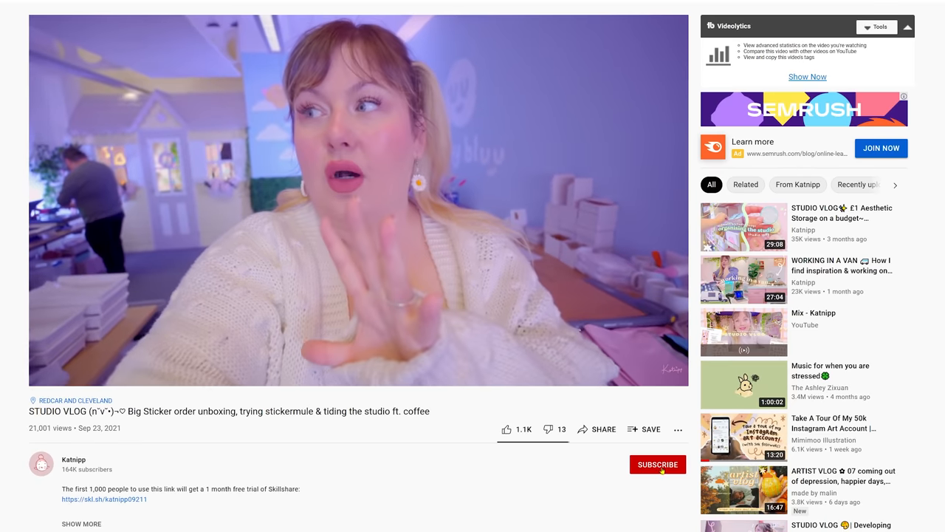
scroll("down", 3)
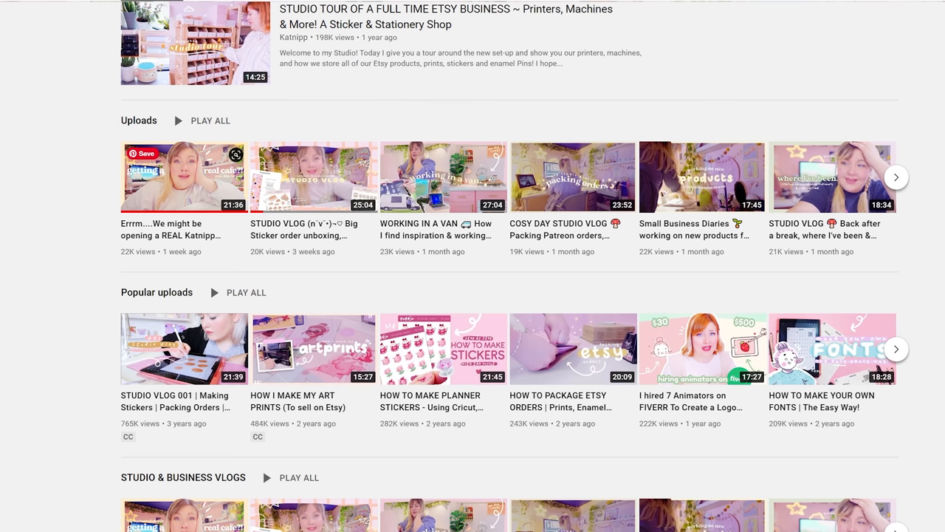
scroll("down", 3)
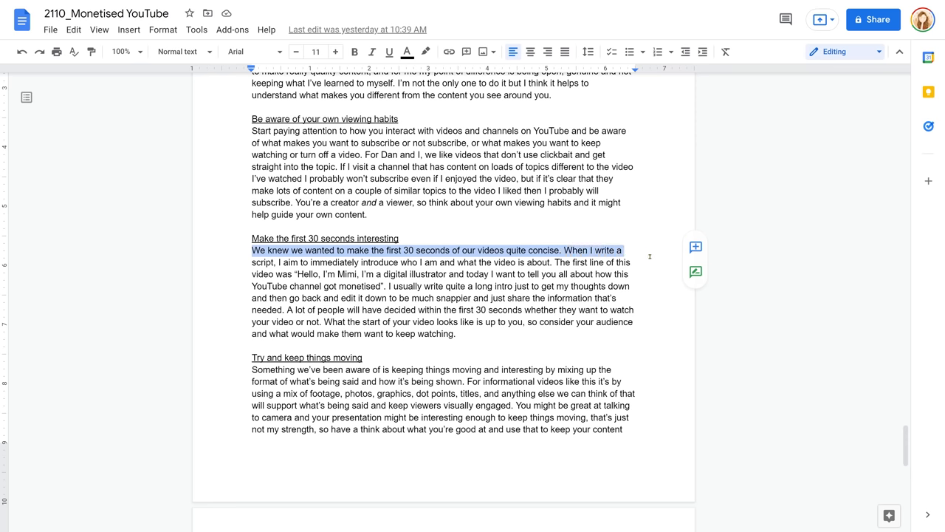
- Highlight the first sentence under 'Make the first 30 seconds interesting' about keeping intros concise
left_click_drag(624, 250, 423, 263)
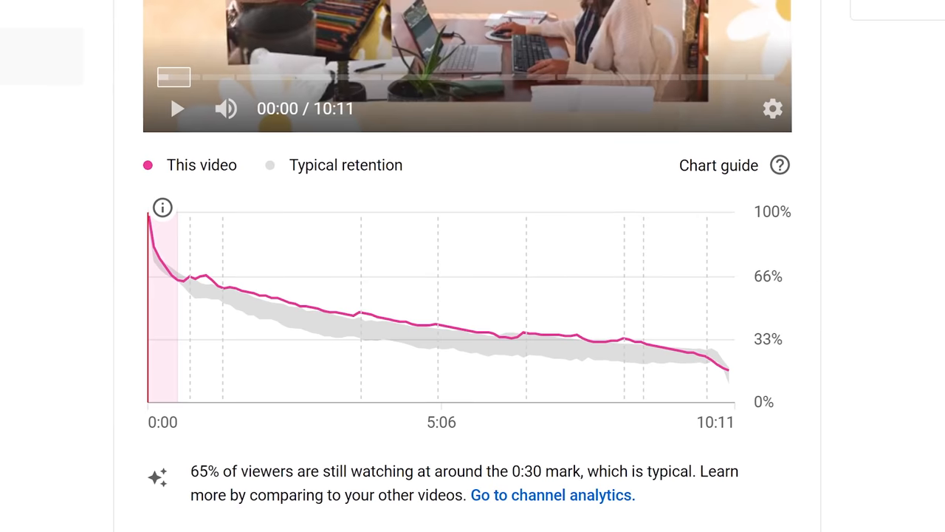
- Review the 30-second retention charts in Analytics, then hit APPLY NOW on Grow with YouTube
scroll("down", 3)
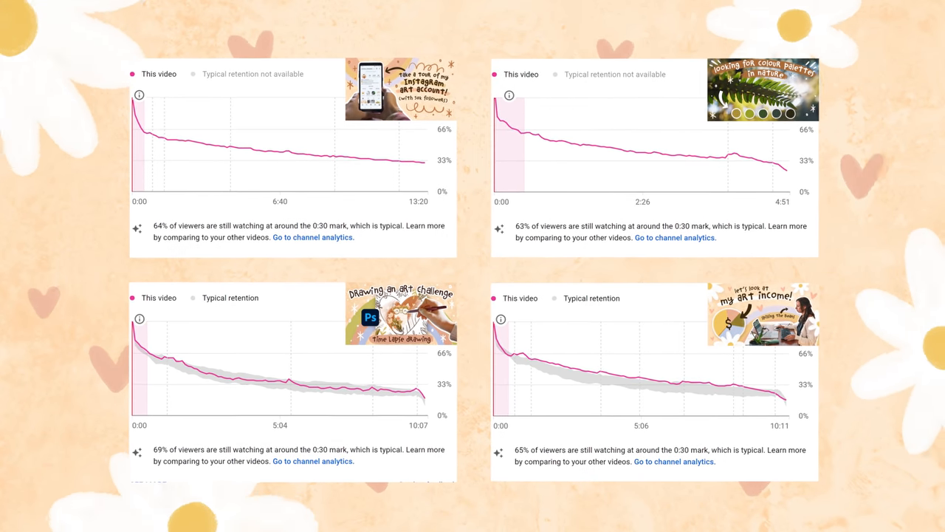
scroll("down", 3)
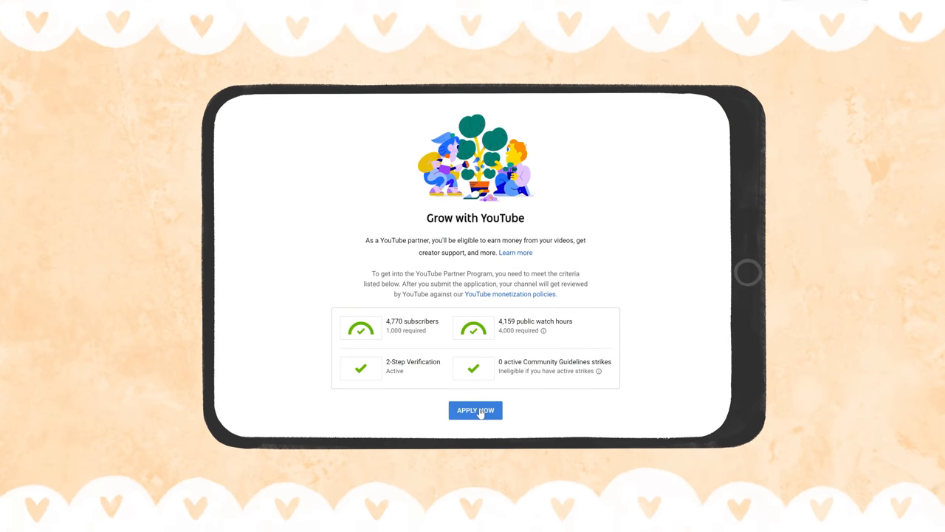
left_click(476, 411)
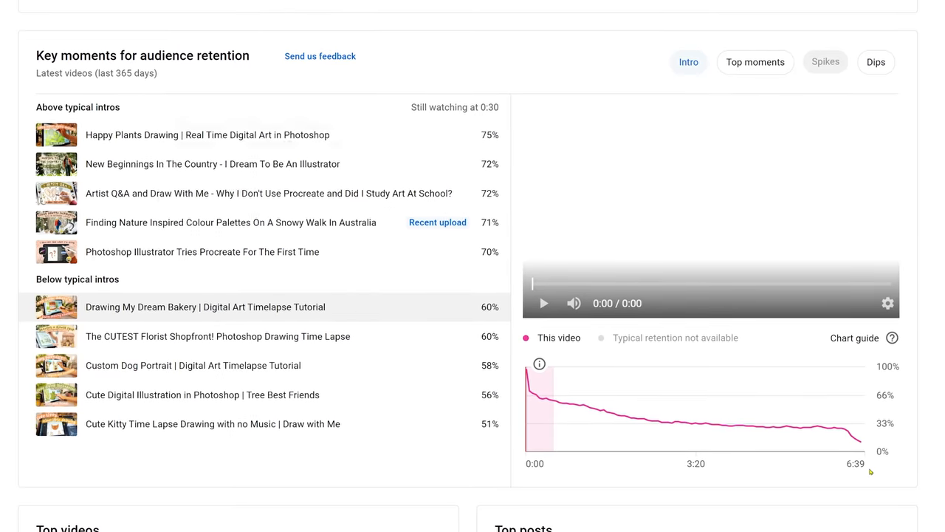